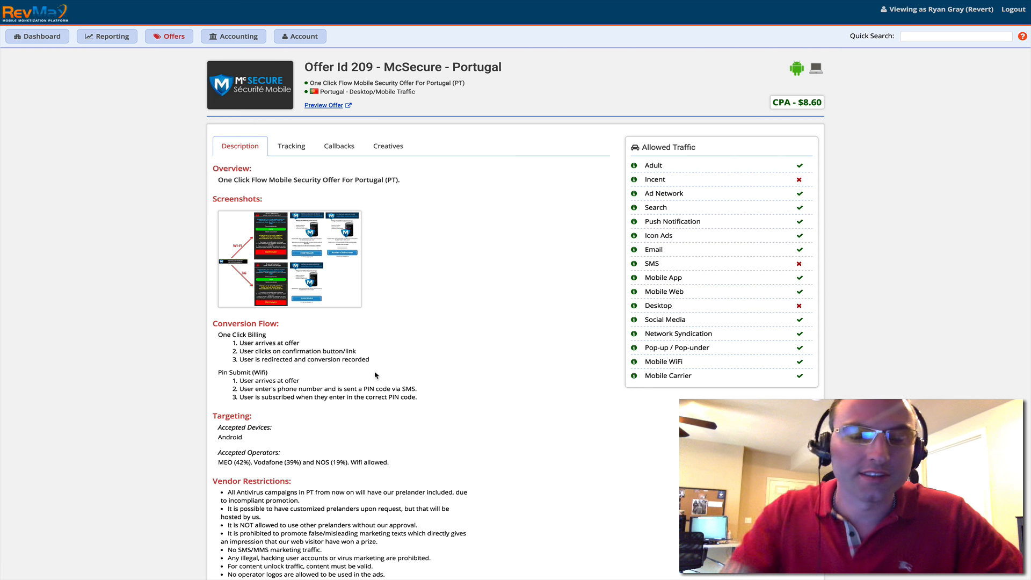
mouse_move(164, 187)
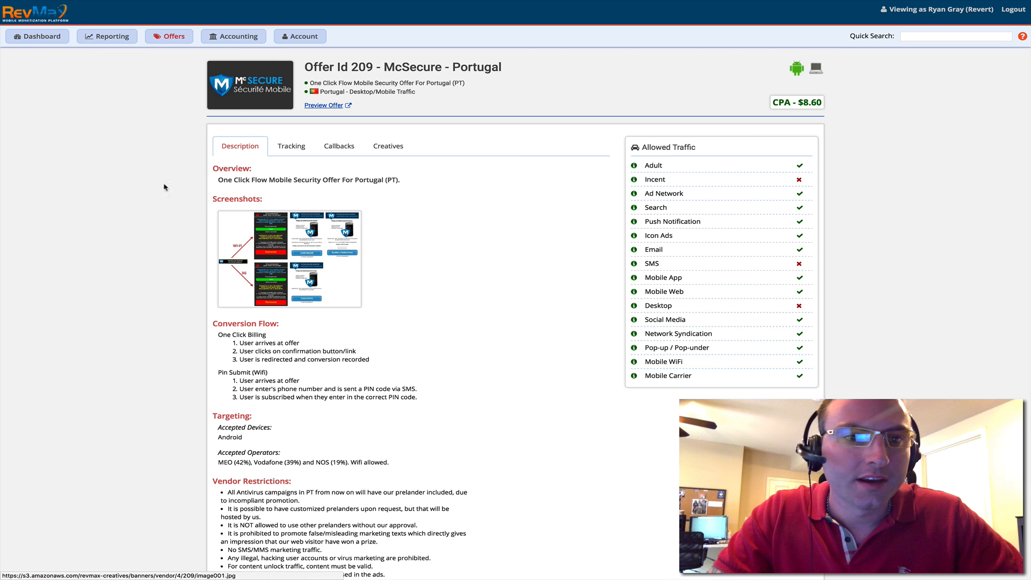
mouse_move(292, 146)
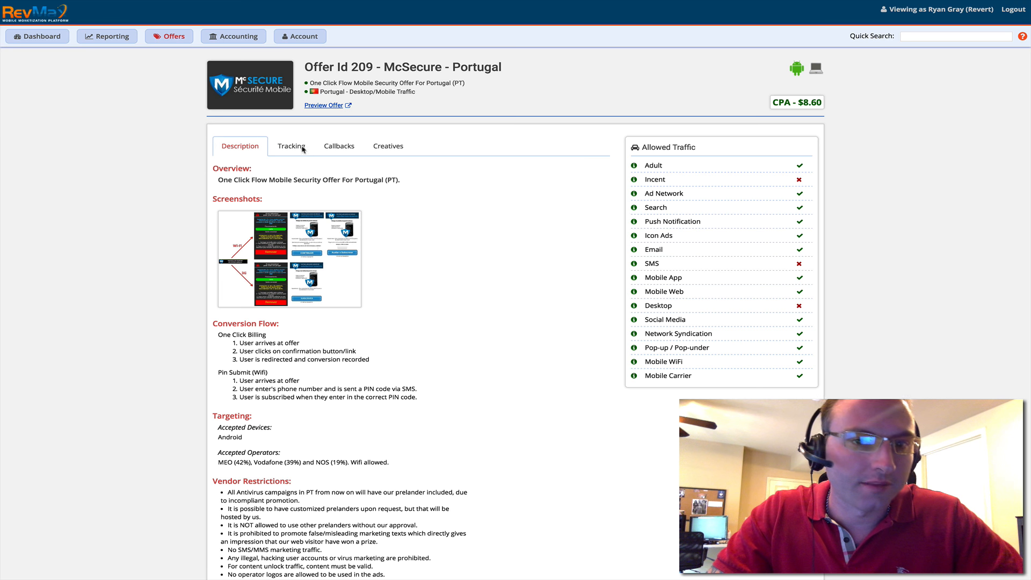
mouse_move(323, 199)
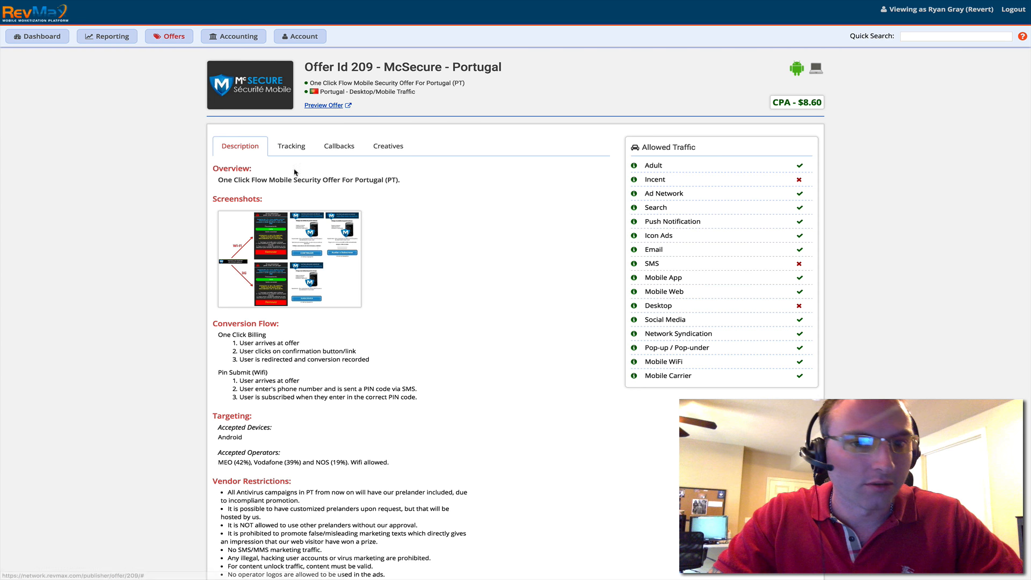
mouse_move(299, 196)
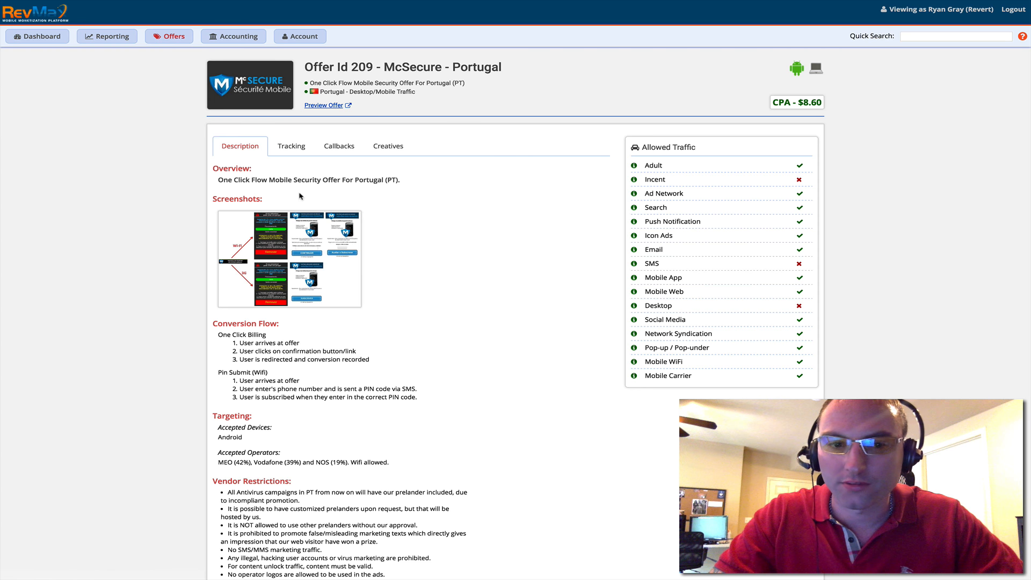
mouse_move(204, 227)
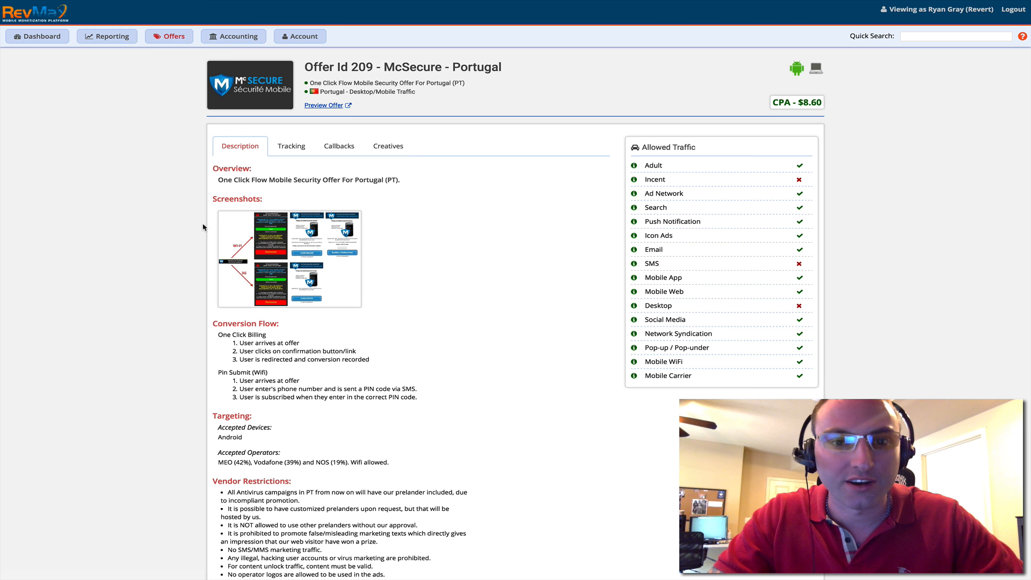
On the Tracking tab, add subid1=subidgoeshere to offer 209's McSecure tracking URL.
left_click(291, 145)
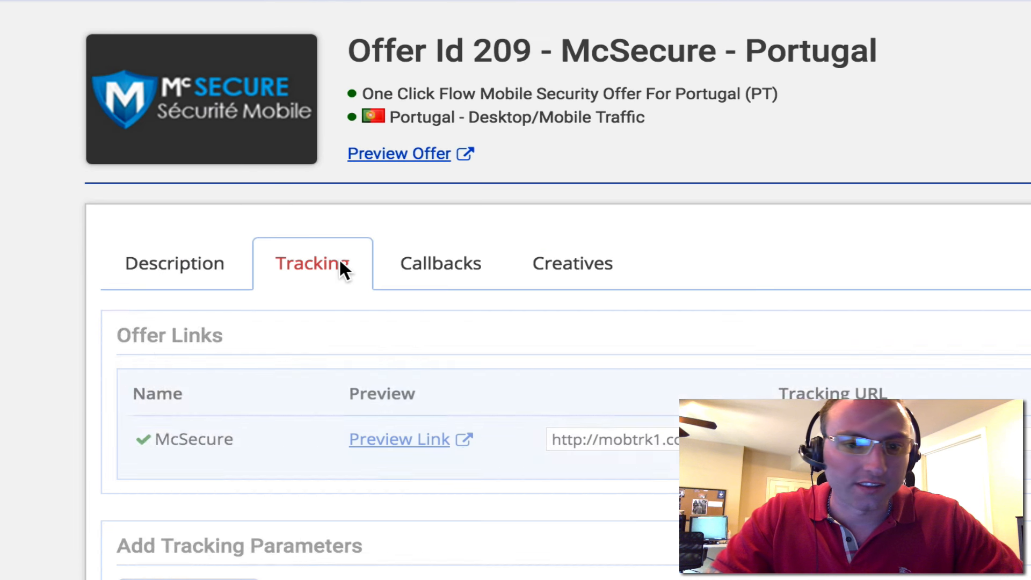
scroll("down", 3)
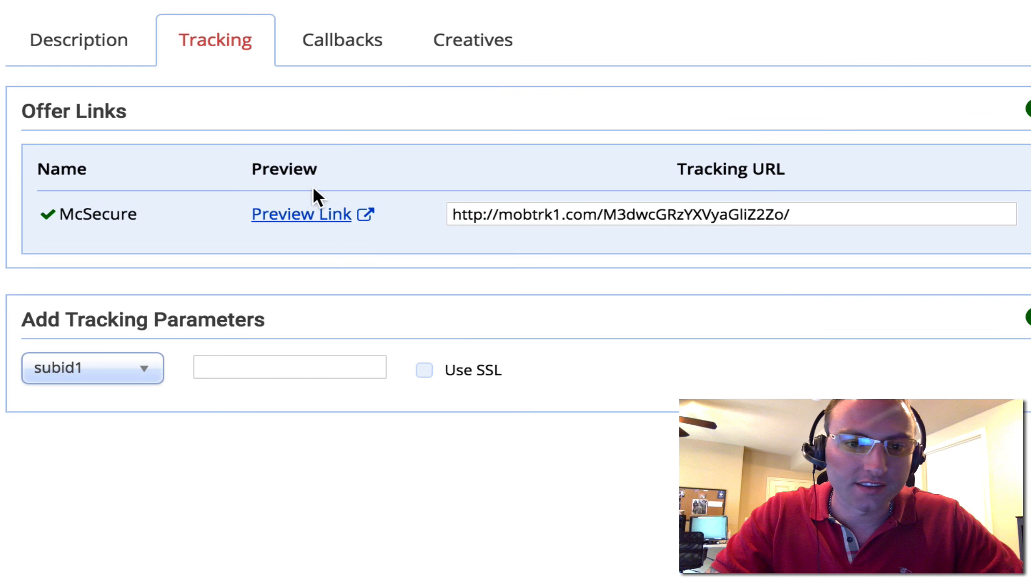
left_click(723, 214)
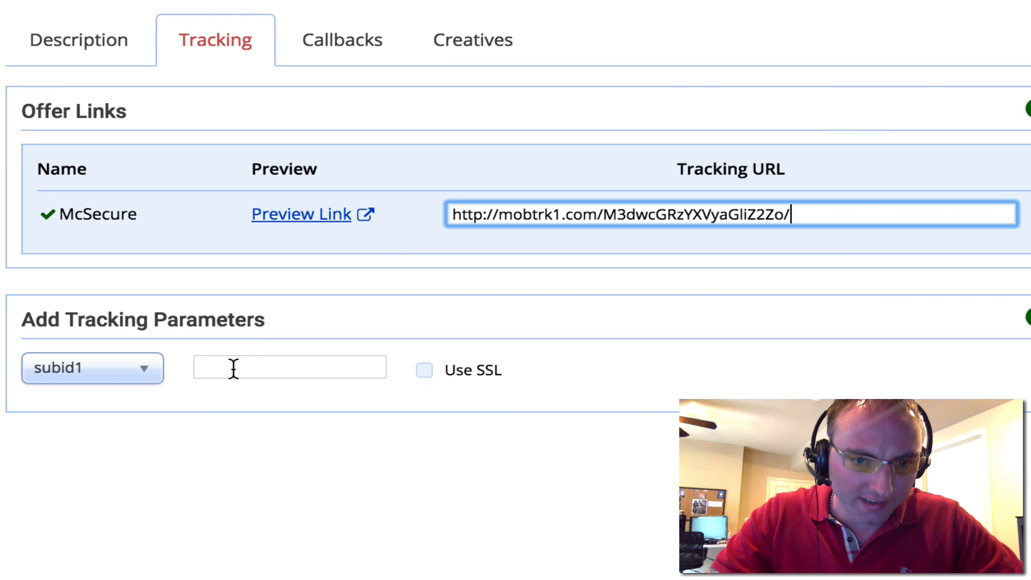
left_click(290, 367)
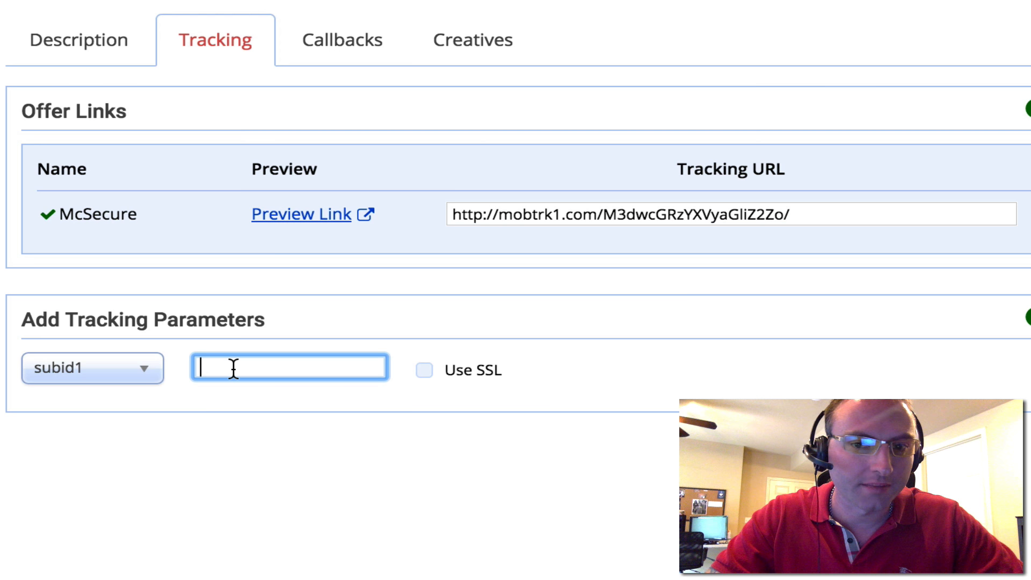
left_click(91, 366)
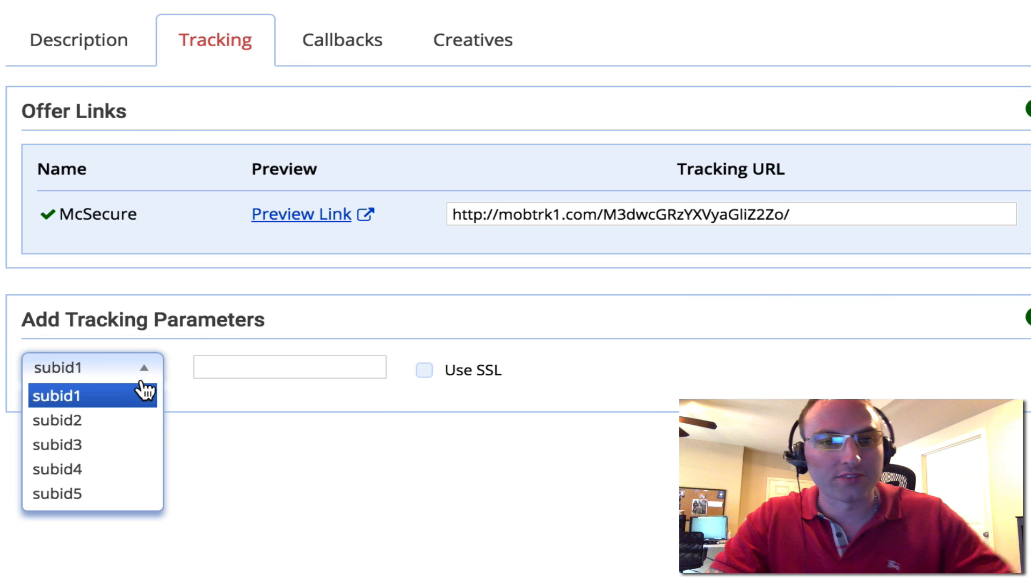
left_click(59, 396)
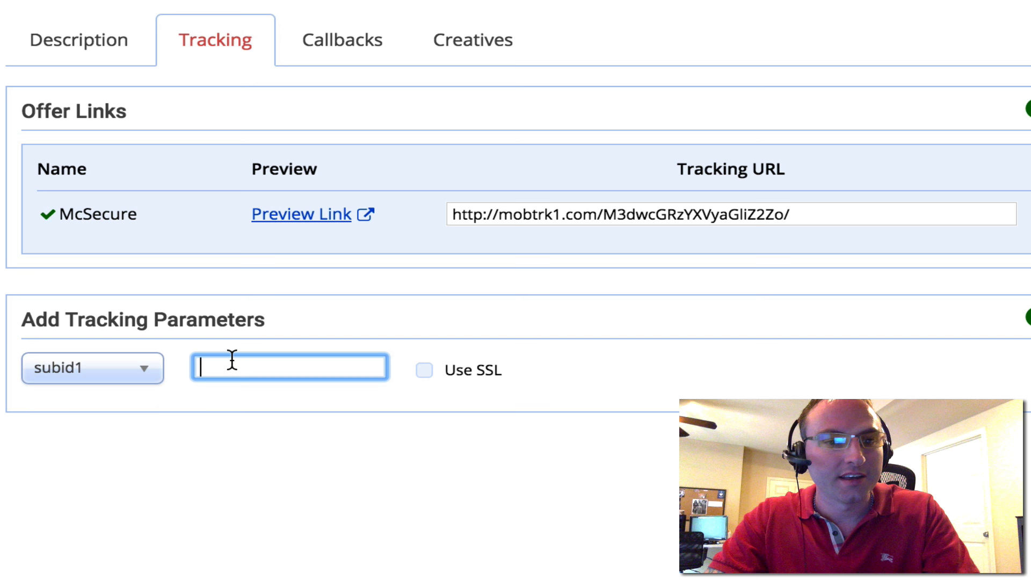
type("subidg")
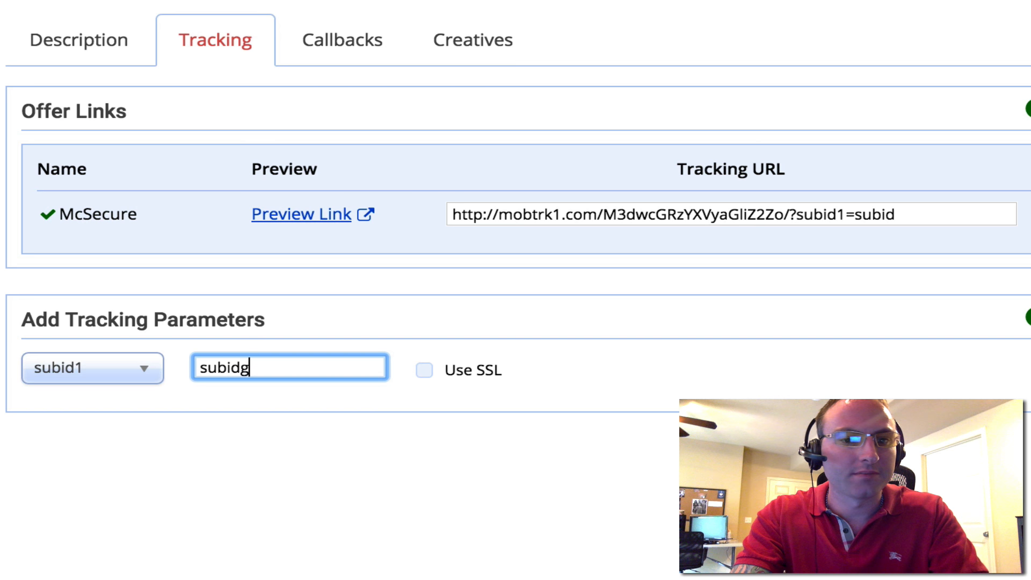
type("oeshere")
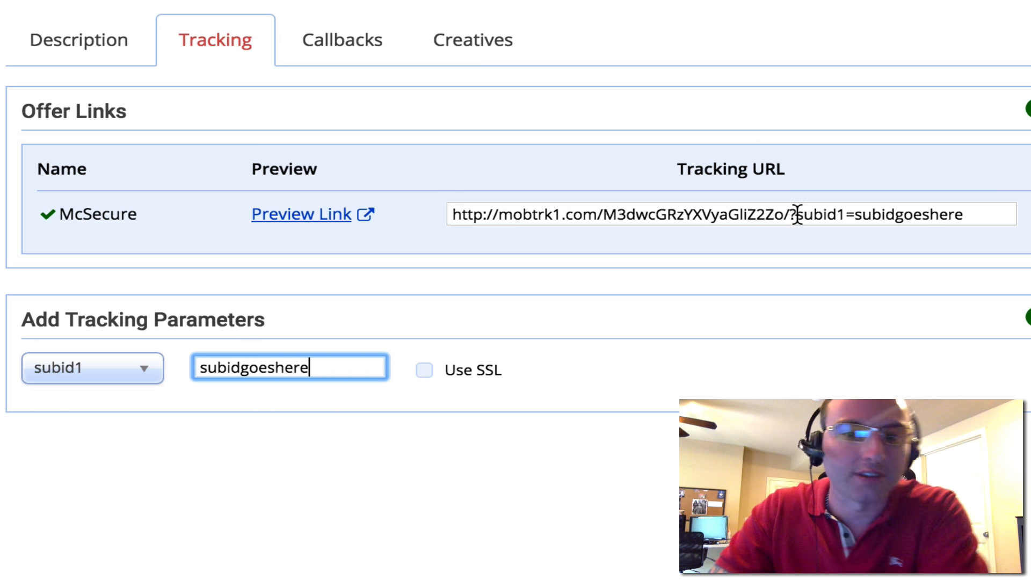
mouse_move(716, 252)
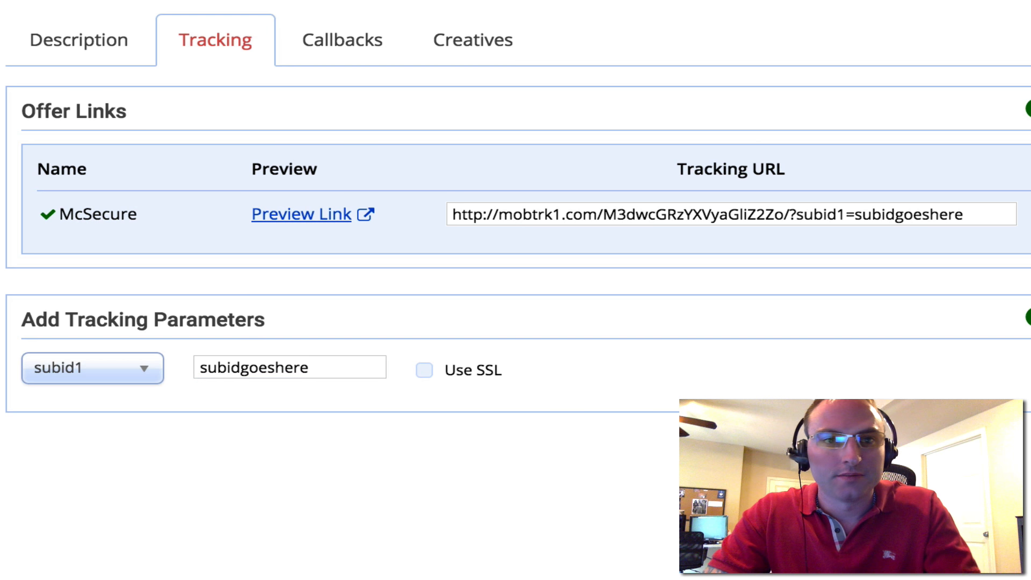
left_click(372, 29)
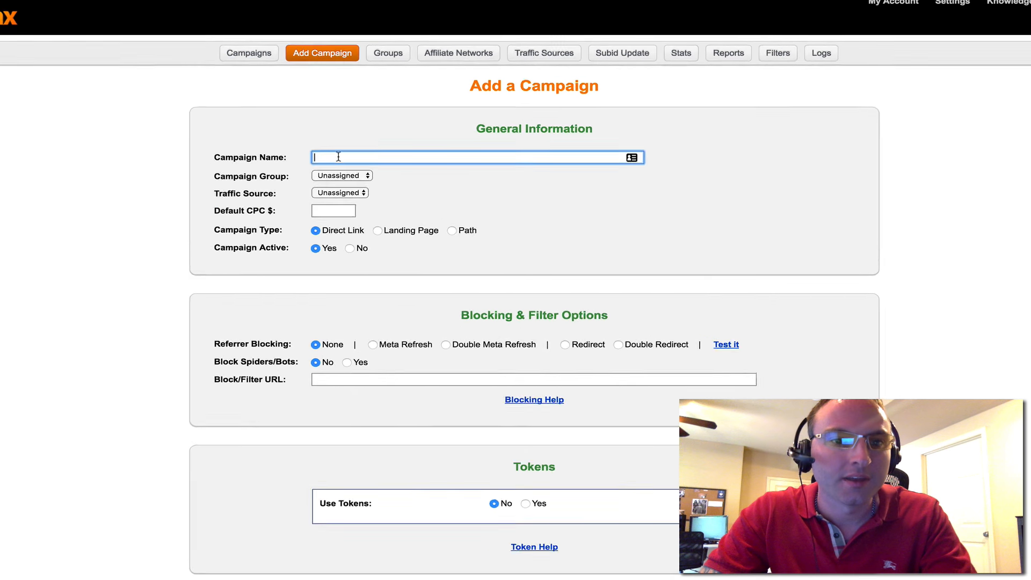
Enter 'Offer Id 209 - McSecure - Portugal' as the new campaign's name.
type("Offer Id 209 - McSecure - Portugal")
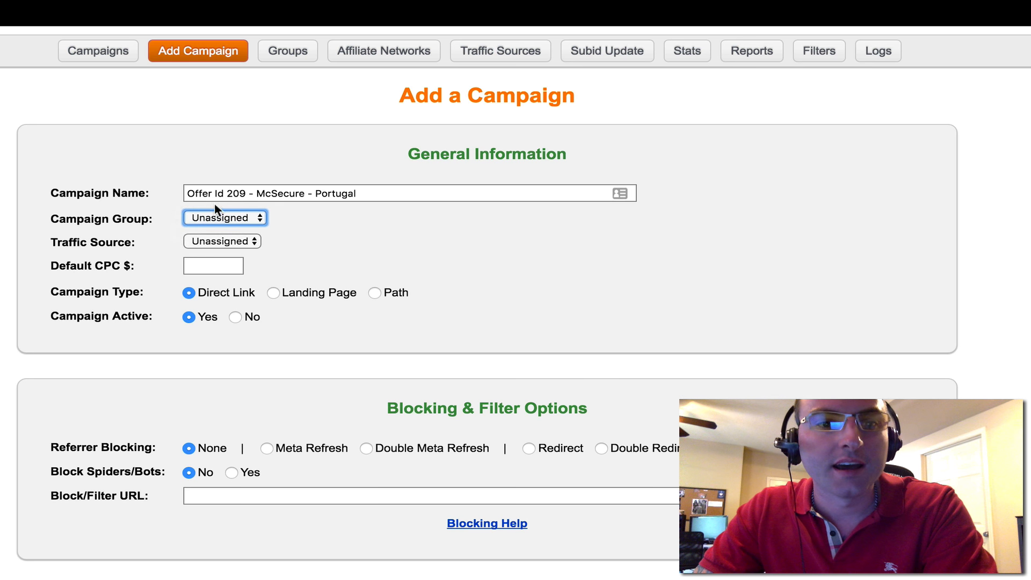
mouse_move(270, 249)
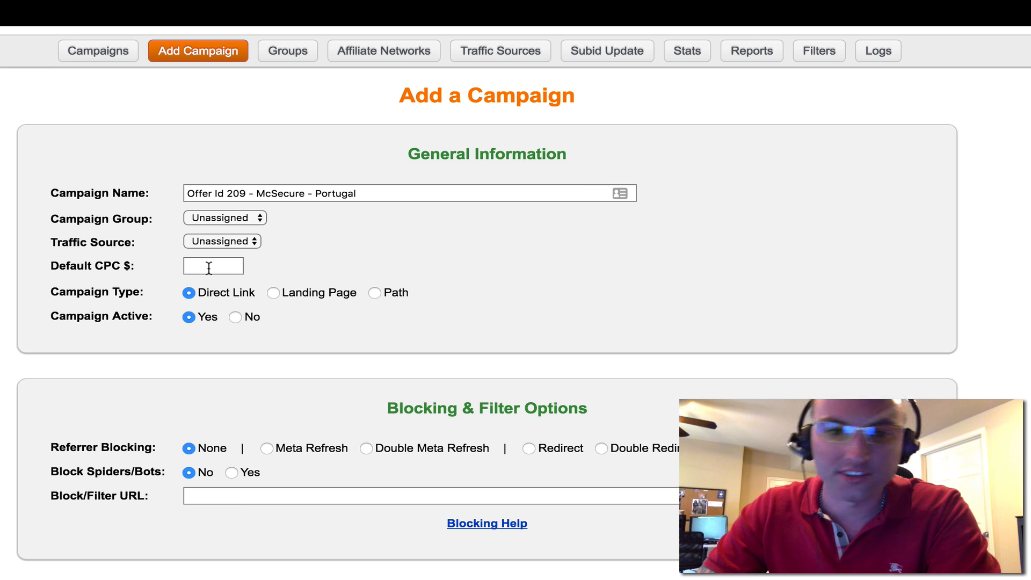
Under Blocking & Filter Options, set Referrer Blocking to Double Meta Refresh.
left_click(213, 265)
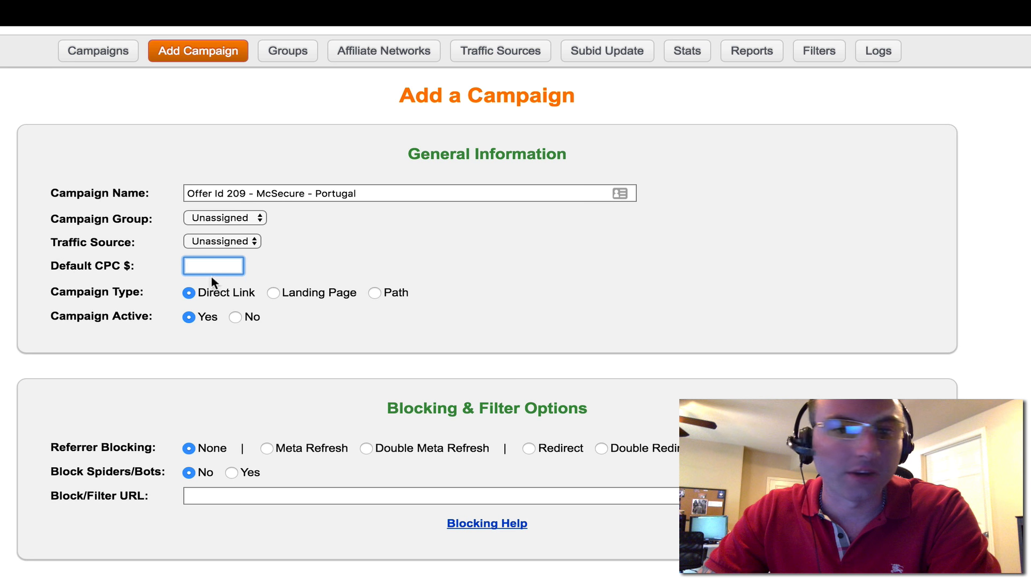
scroll("down", 3)
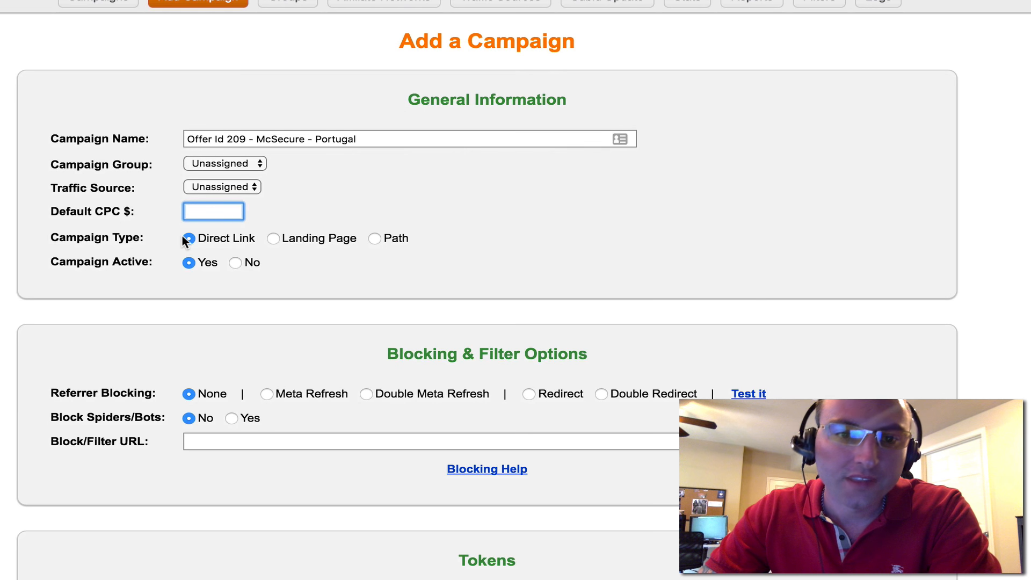
scroll("down", 3)
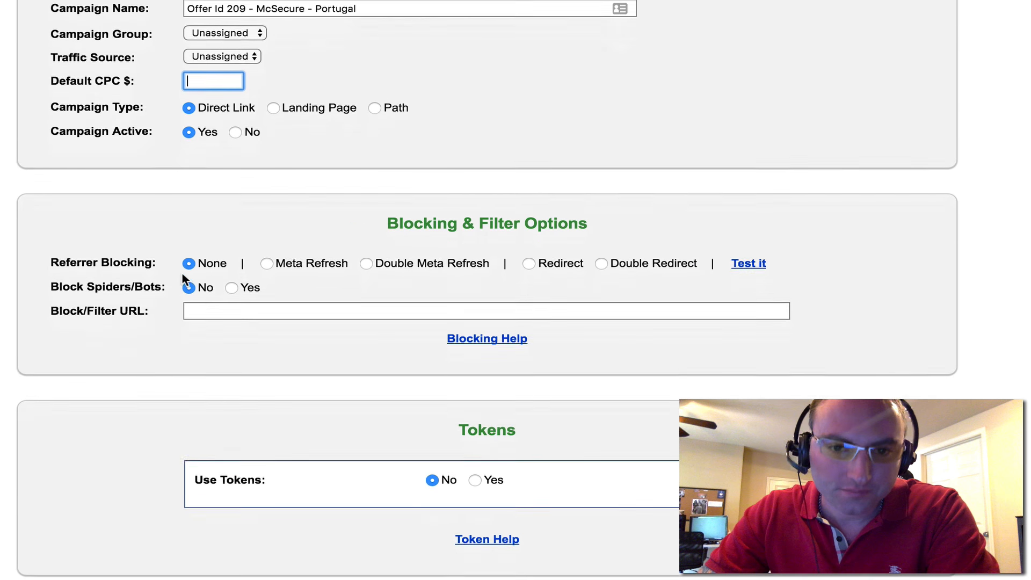
scroll("down", 3)
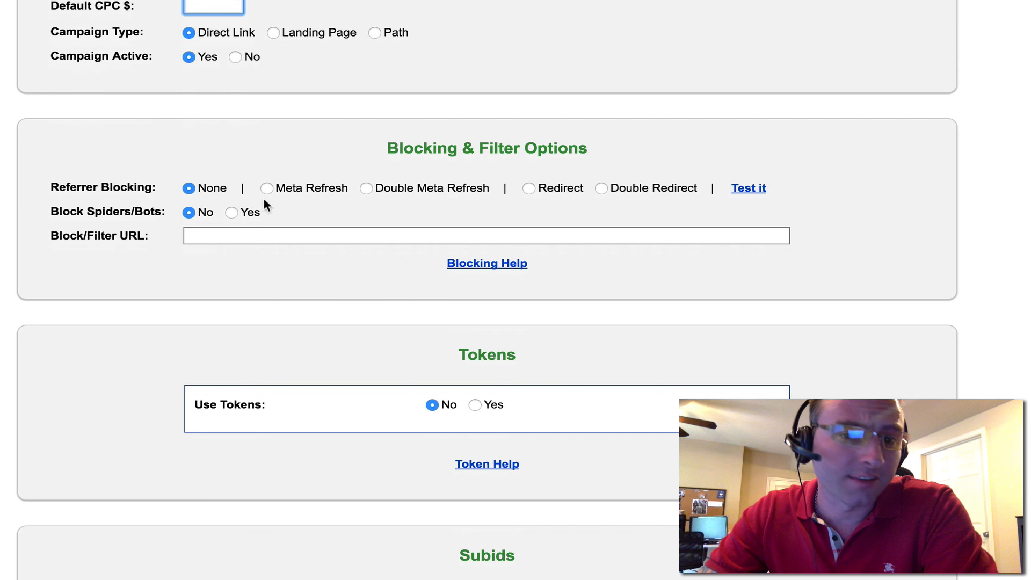
mouse_move(391, 184)
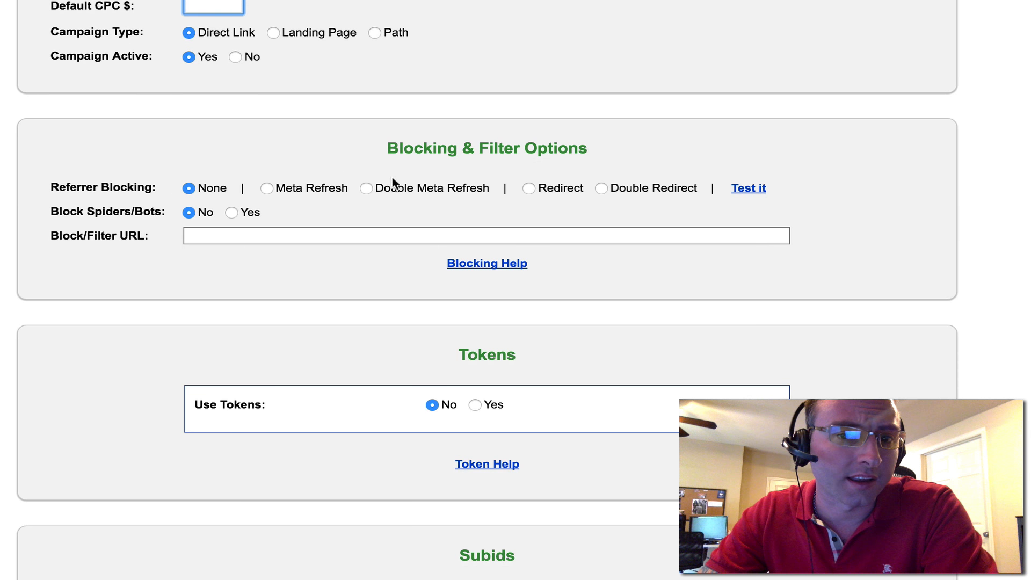
mouse_move(362, 195)
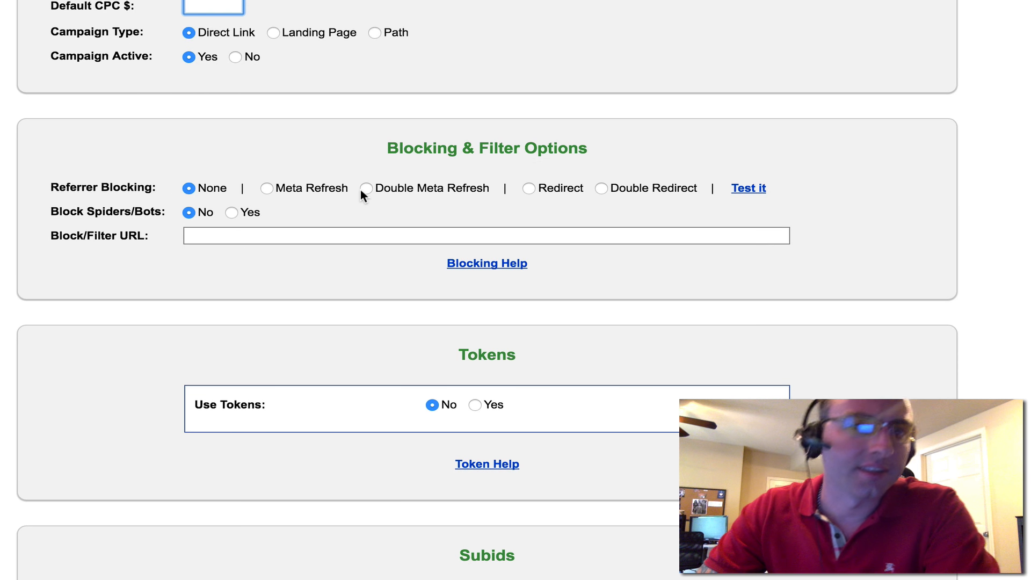
left_click(367, 188)
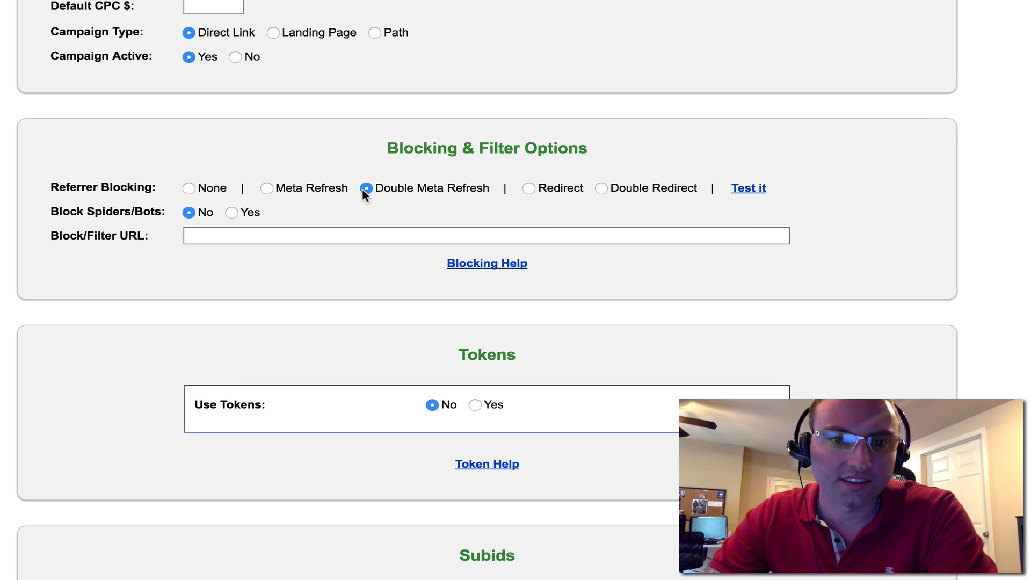
scroll("down", 3)
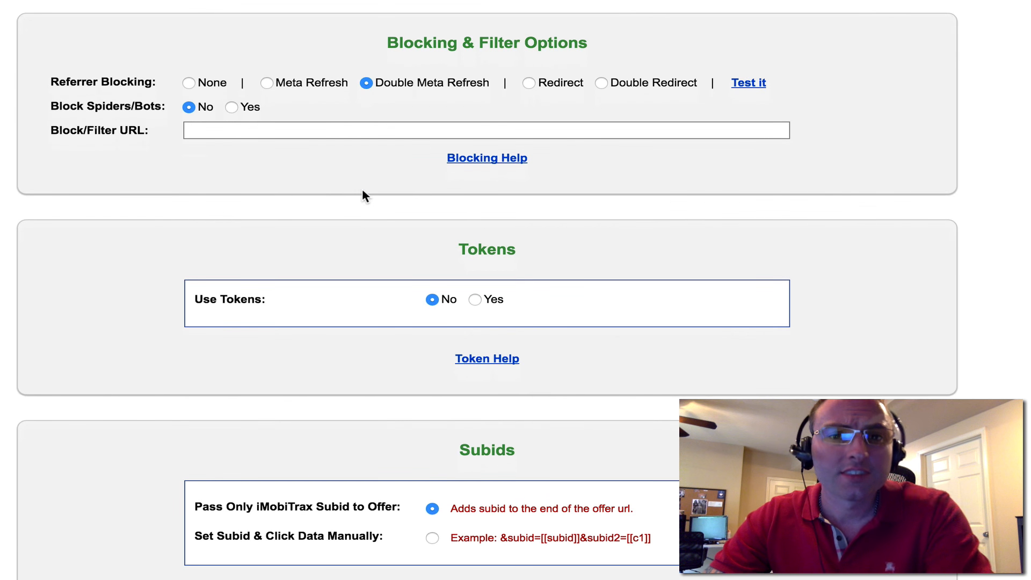
scroll("down", 3)
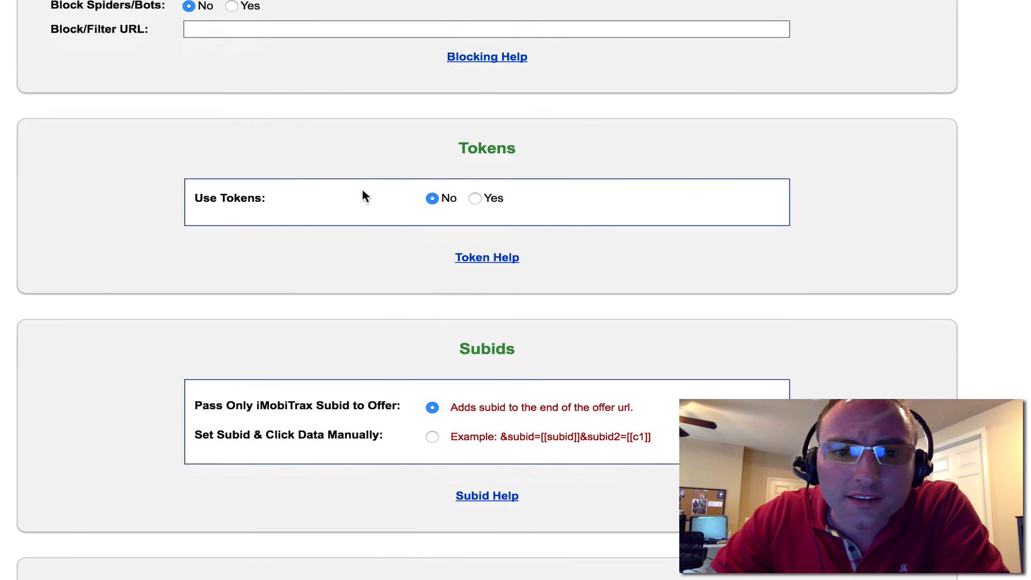
scroll("down", 3)
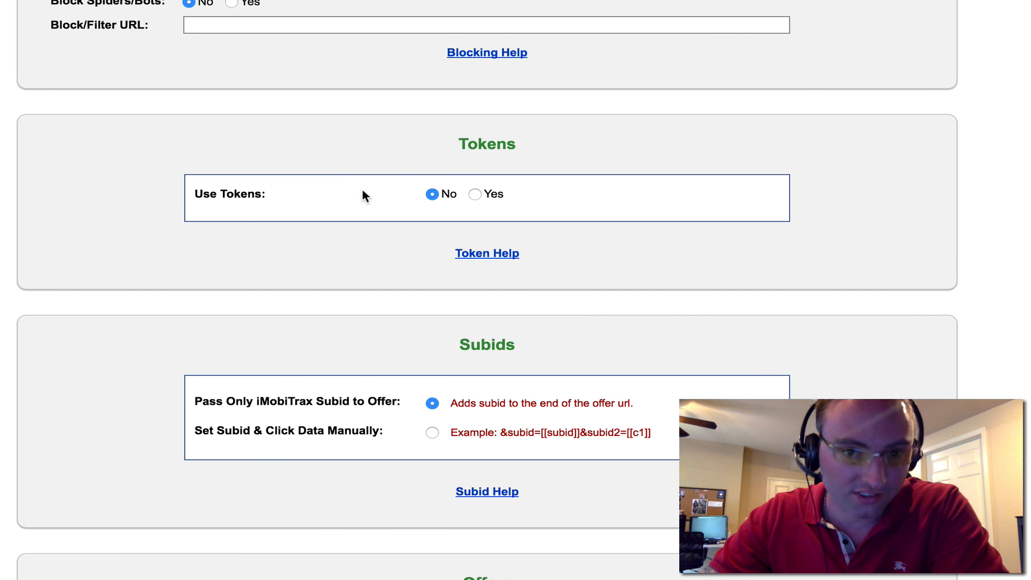
Set Use Tokens to Yes with Traffic Source tokens and review the token table.
left_click(475, 194)
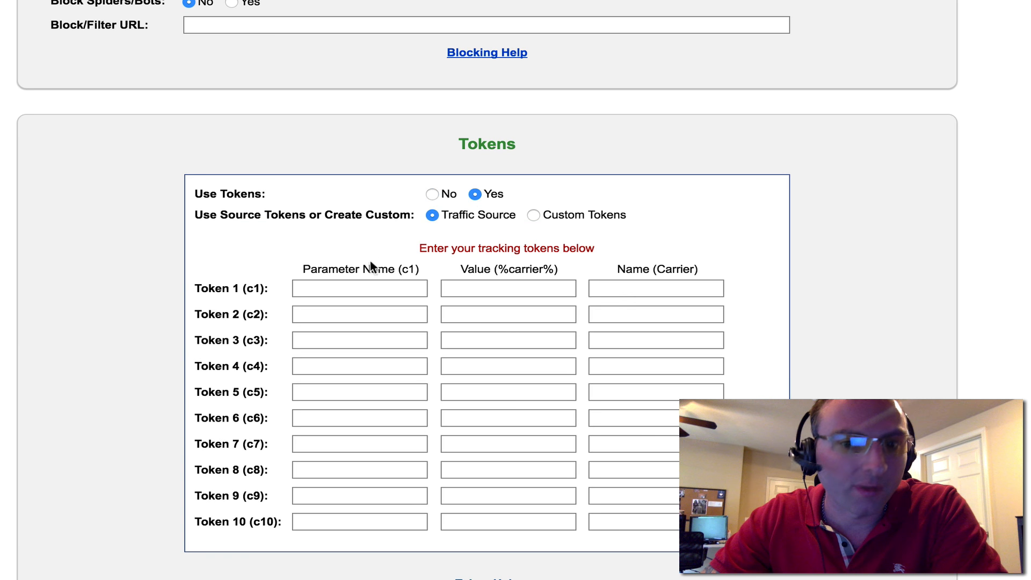
mouse_move(377, 266)
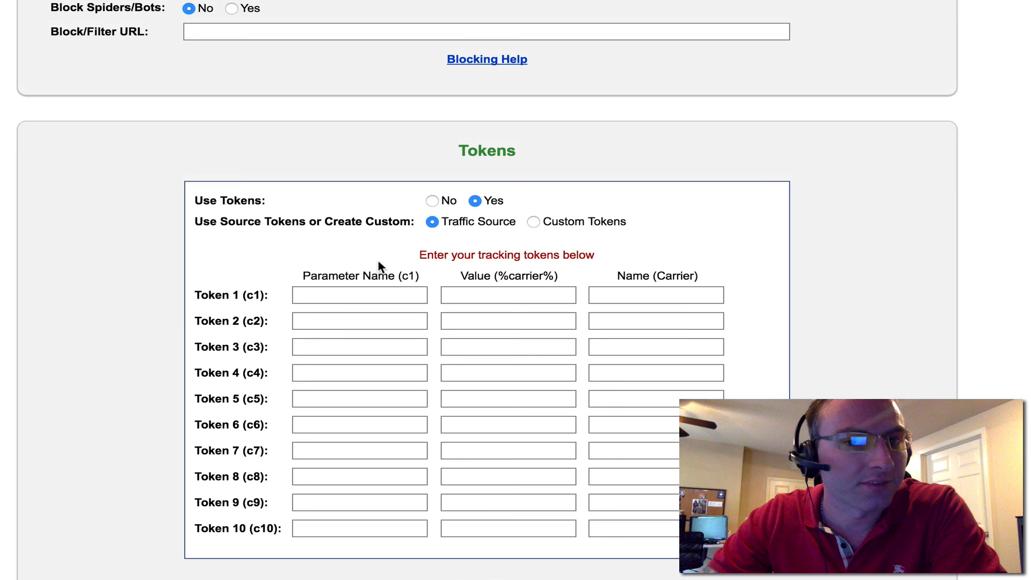
scroll("down", 3)
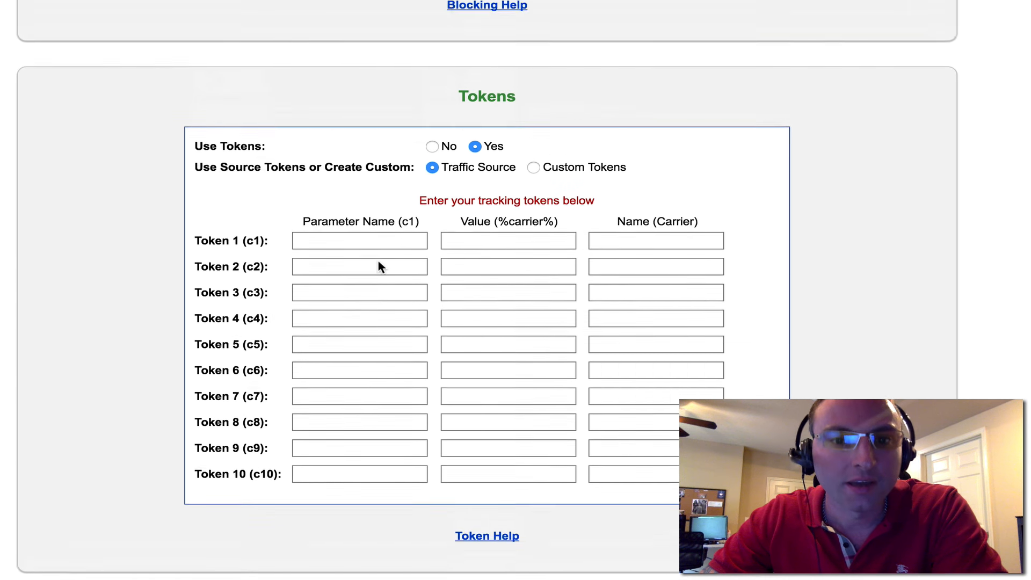
scroll("up", 3)
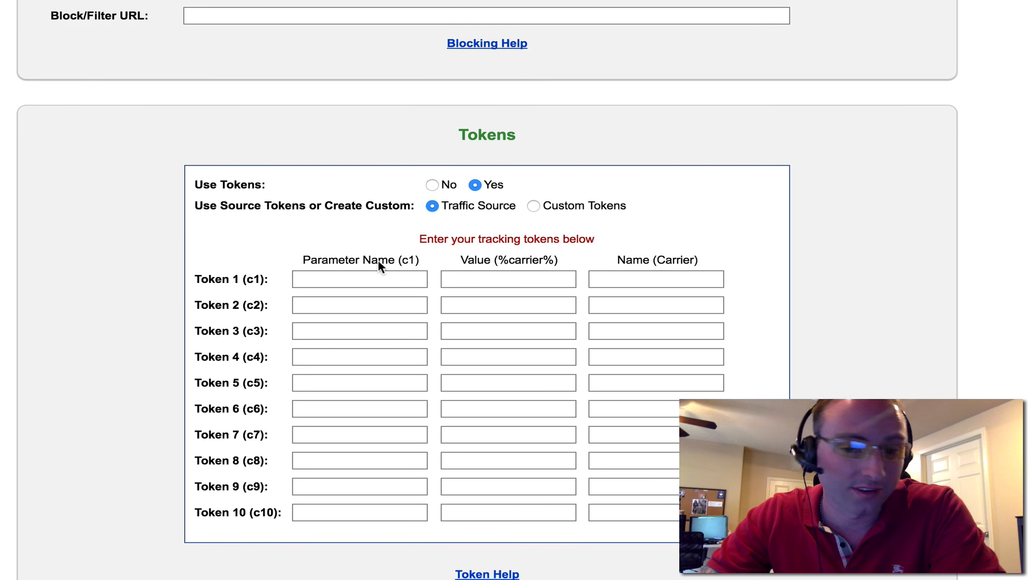
scroll("down", 3)
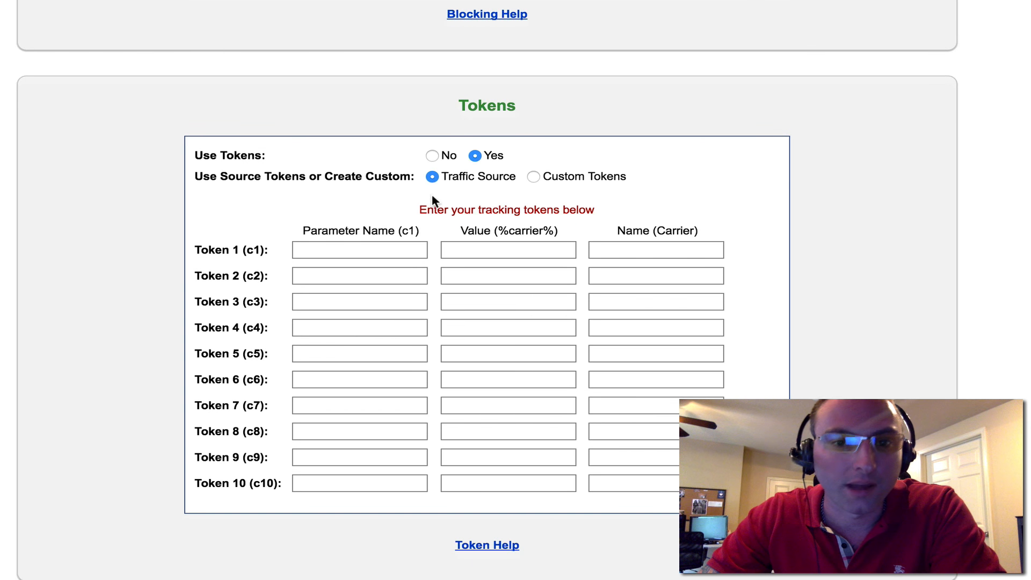
left_click(432, 156)
type("Offer Id 209 - McSecure - Portugal")
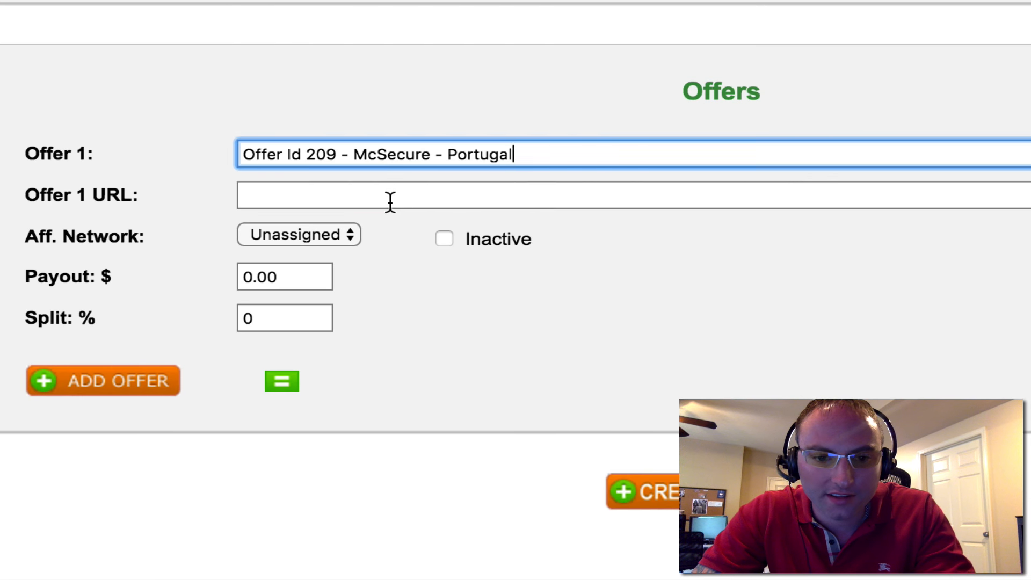
Paste the mobtrk1 link with ?subid1=subidgoeshere into Offer 1 URL and select the placeholder.
type("http://mobtrk1.com/M3dwcGRzYXVyaGliZ2Zo/?subid1=subidgoeshere")
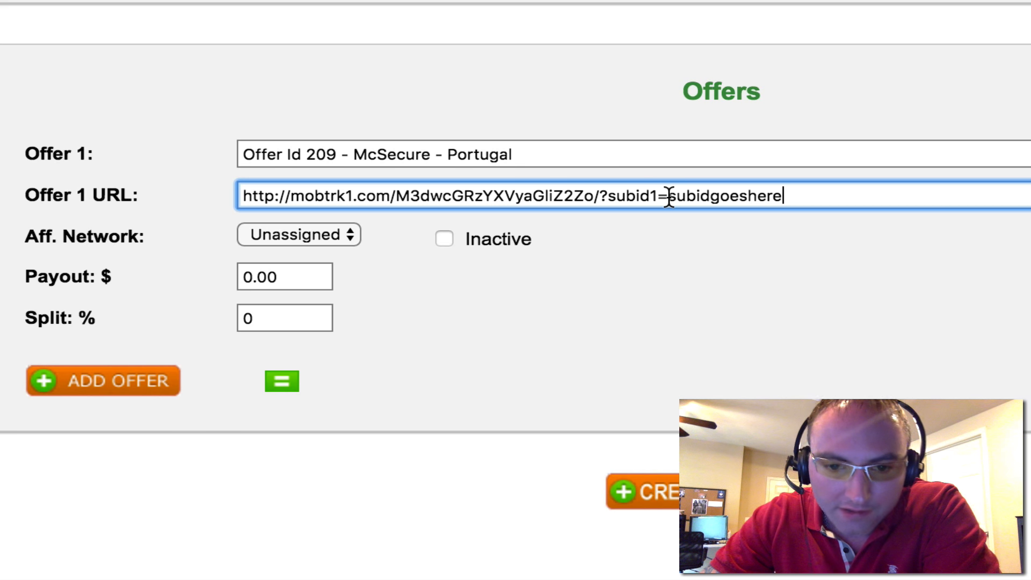
double_click(717, 196)
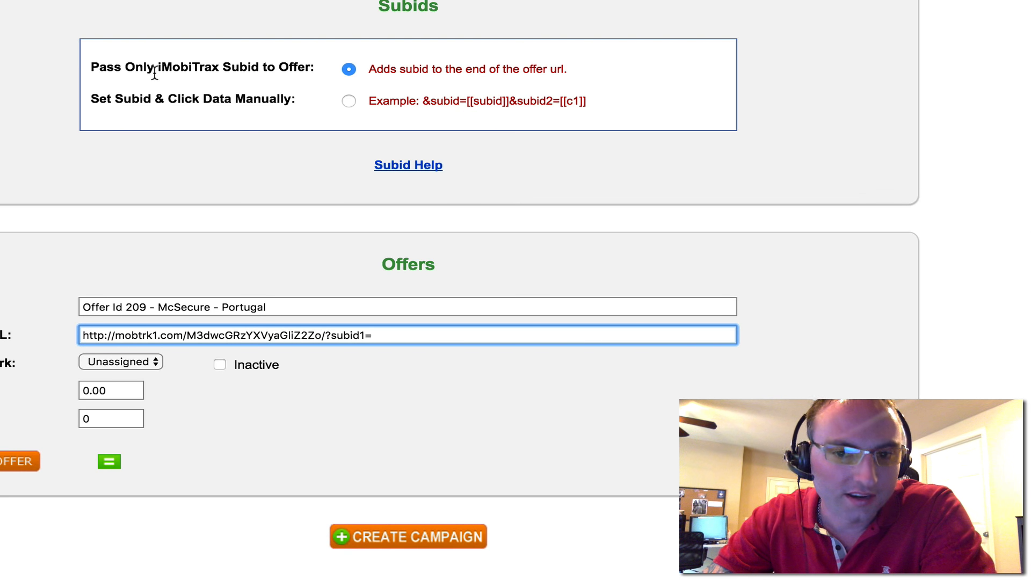
mouse_move(445, 33)
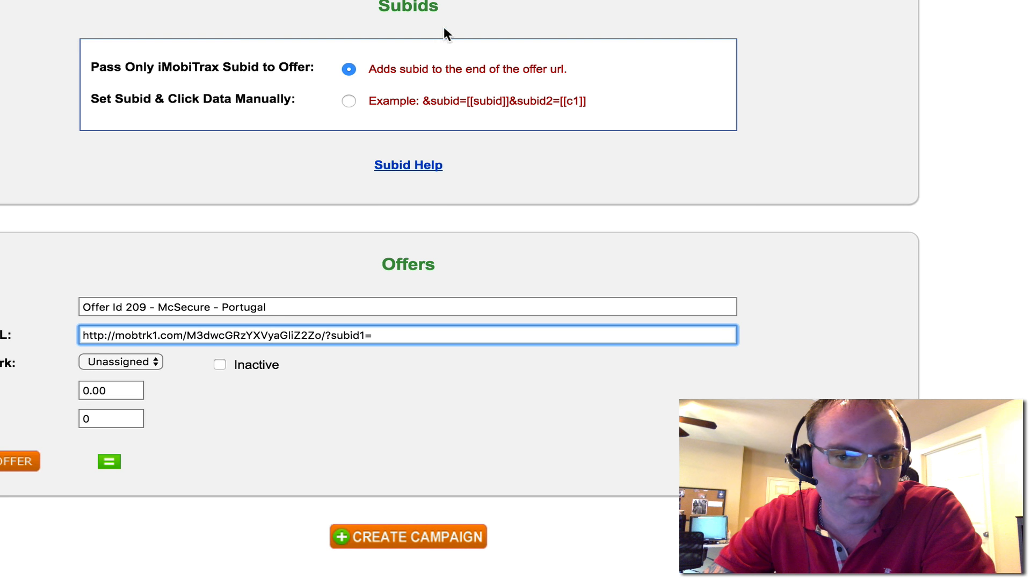
mouse_move(472, 67)
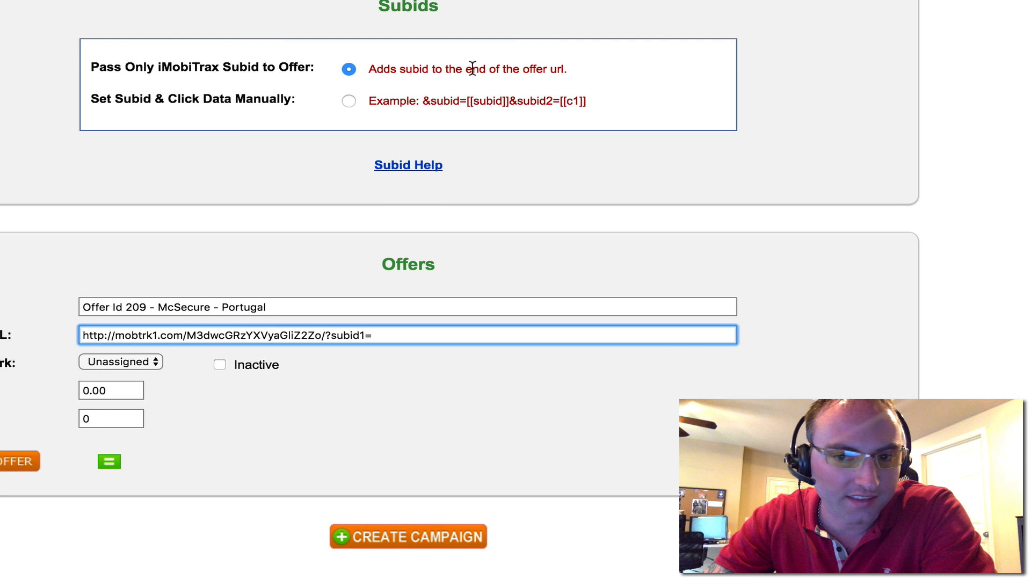
mouse_move(424, 272)
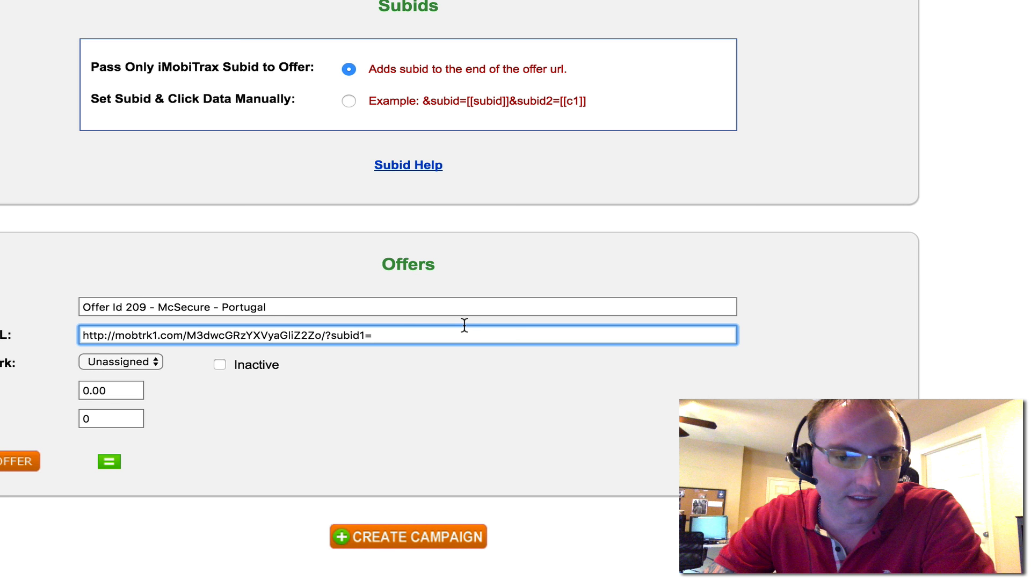
mouse_move(404, 329)
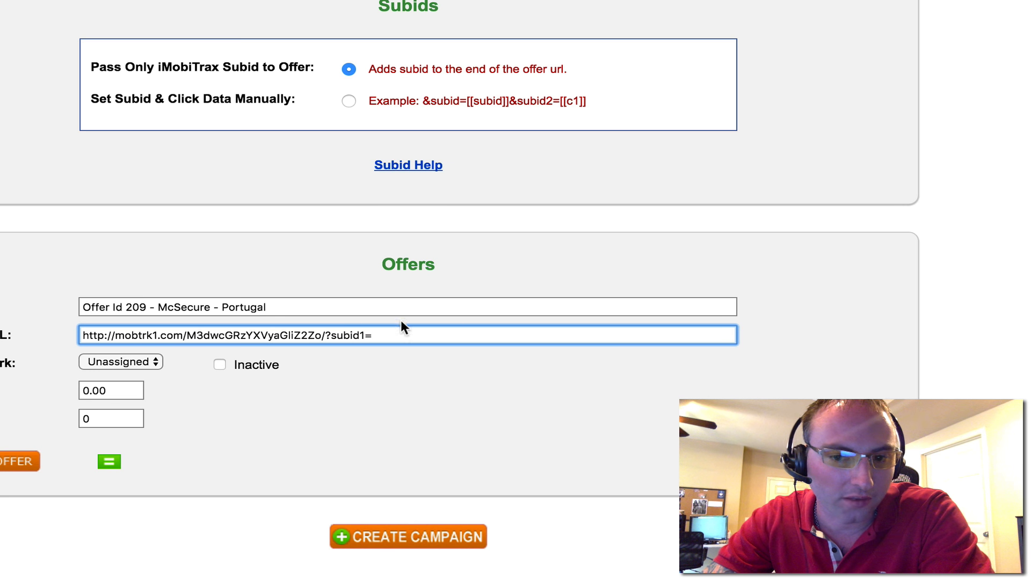
mouse_move(523, 355)
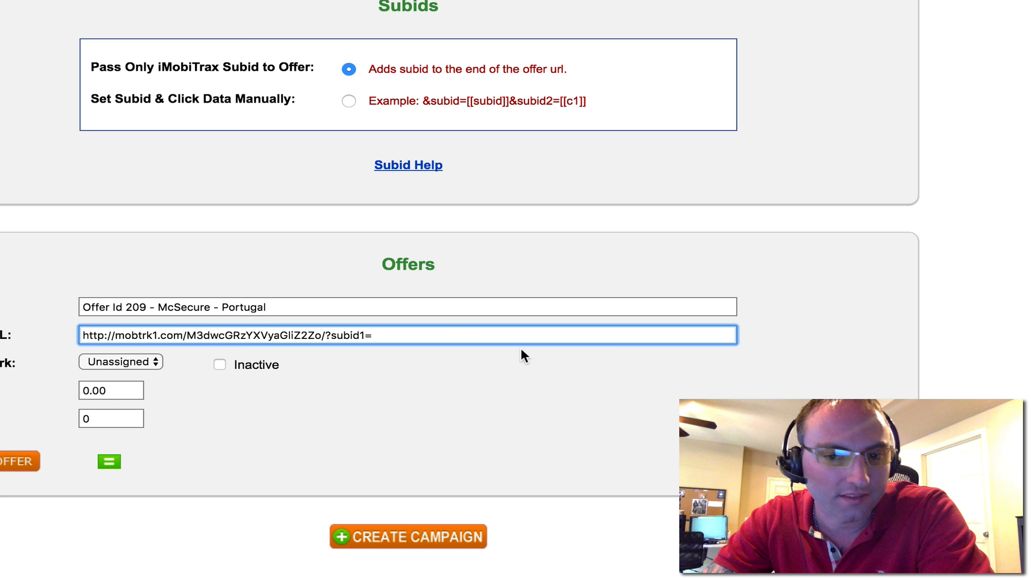
mouse_move(521, 323)
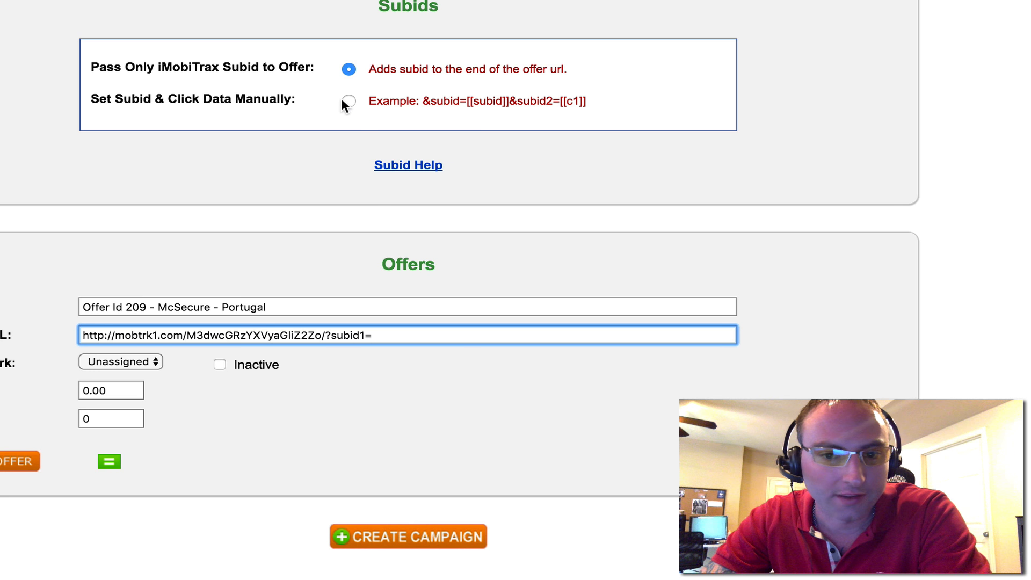
Choose Set Subid & Click Data Manually and replace the placeholder with [[subid]].
left_click(349, 101)
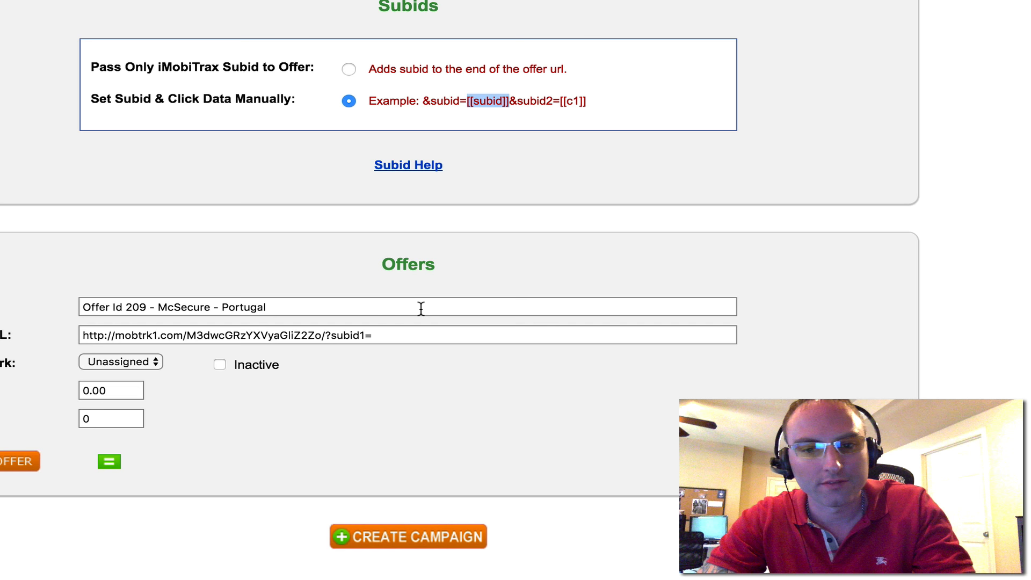
type("[[subid]]")
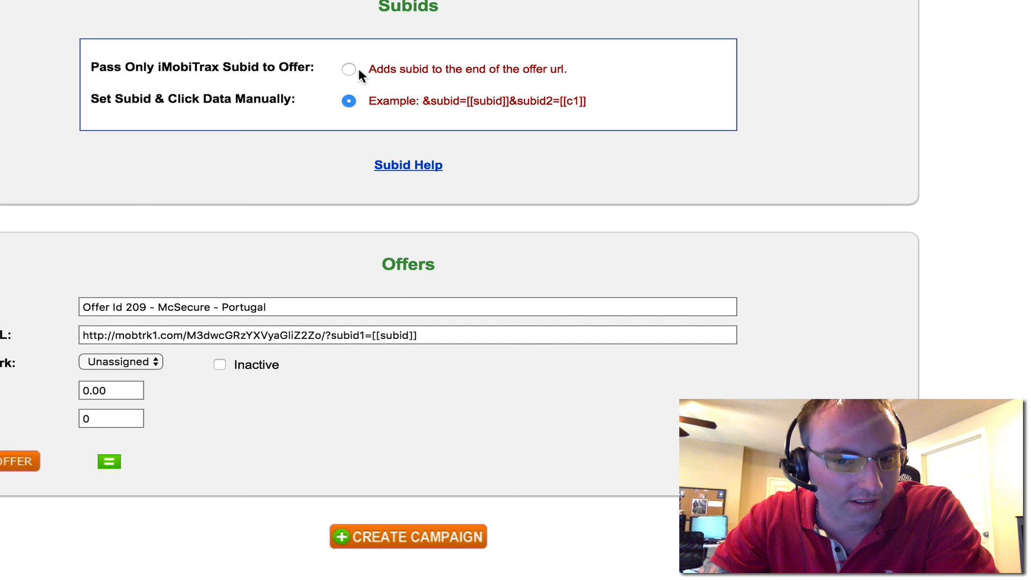
mouse_move(354, 335)
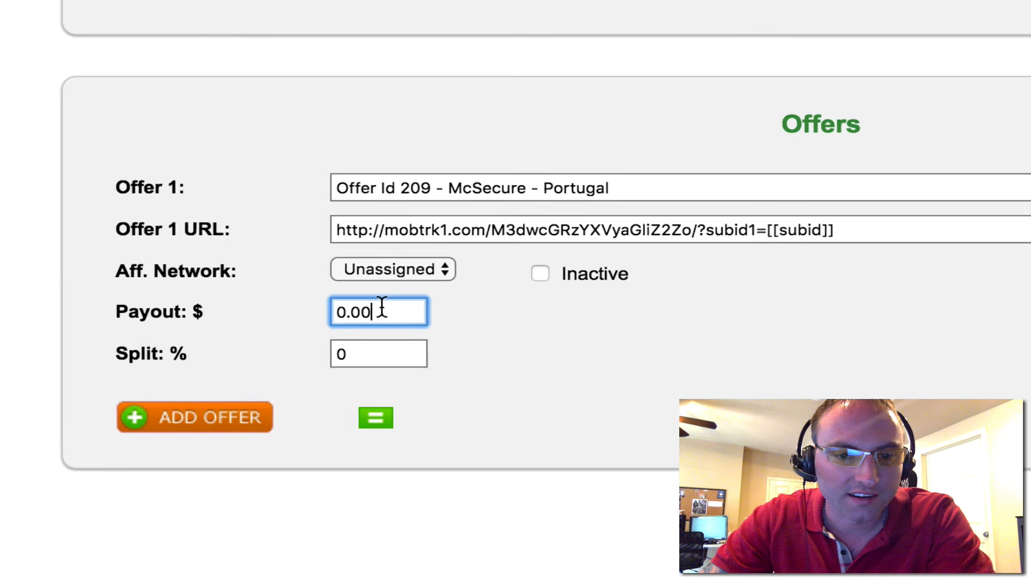
Give Offer 1 an $8.60 payout and save the campaign.
type("8.60")
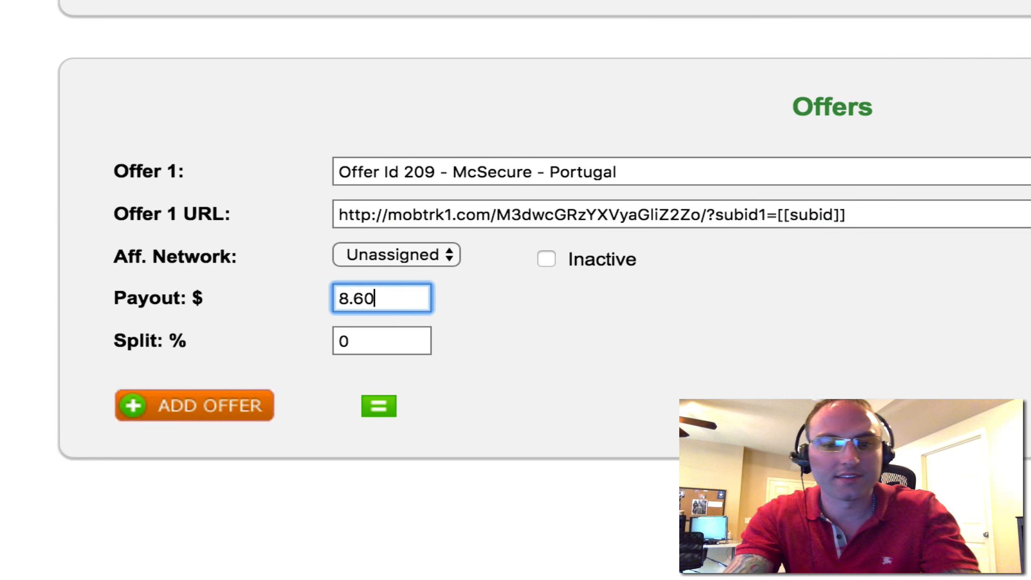
left_click(377, 406)
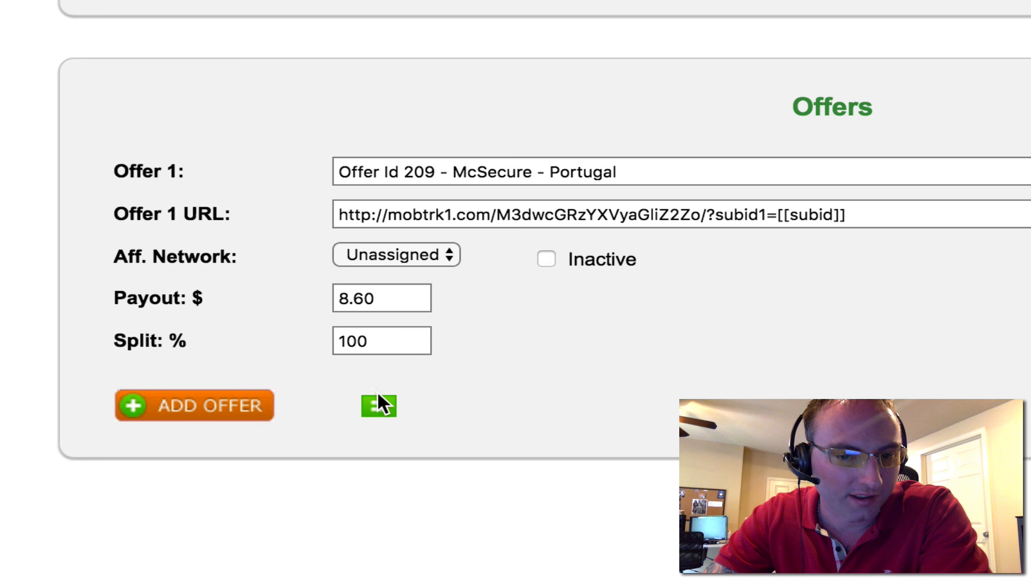
mouse_move(339, 357)
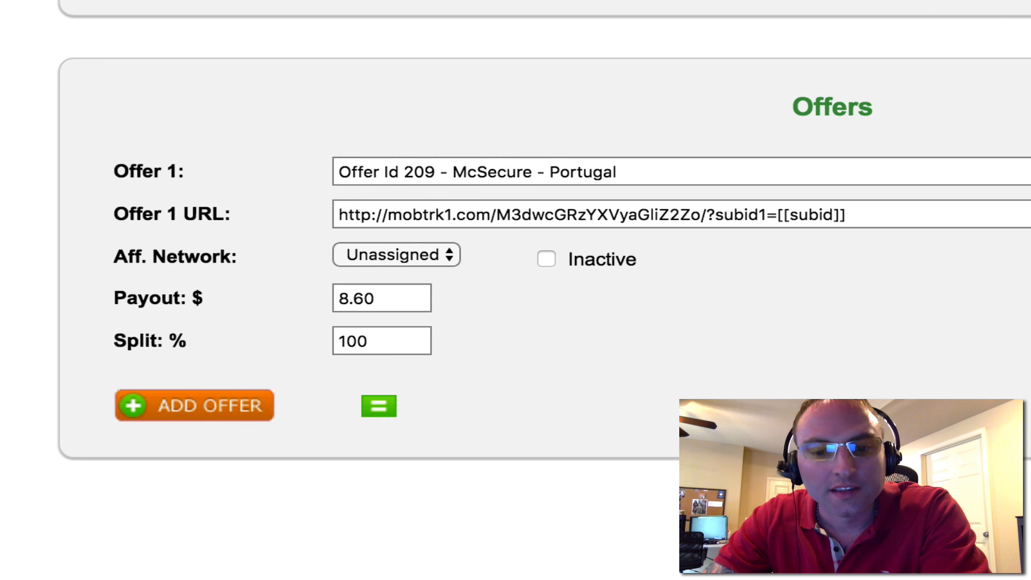
left_click(378, 406)
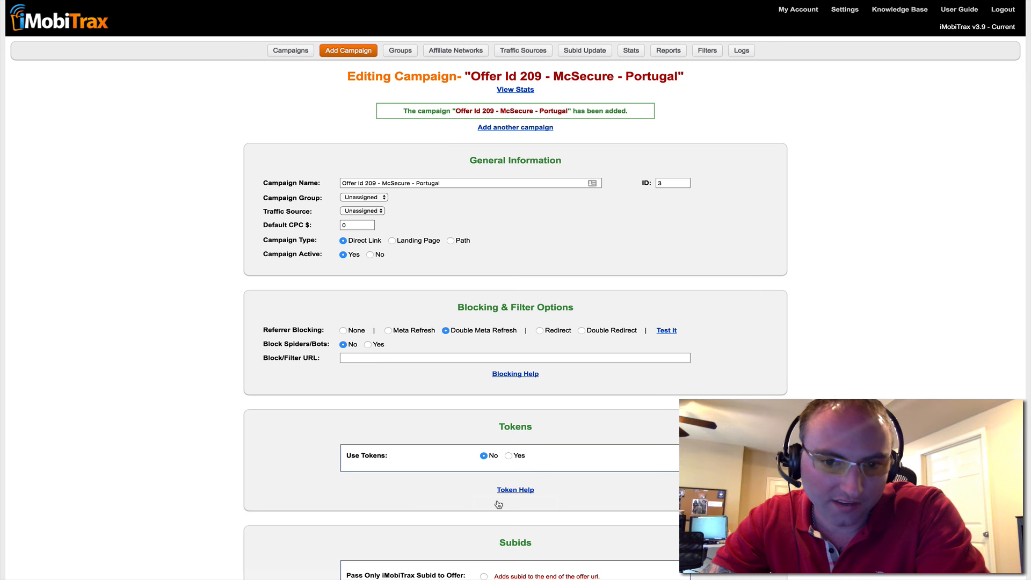
scroll("down", 3)
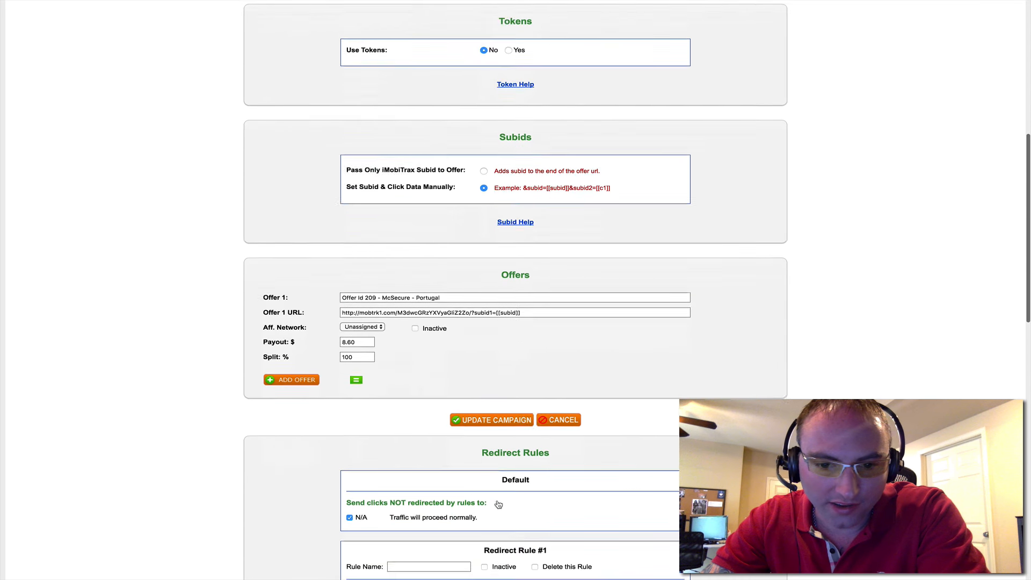
scroll("down", 3)
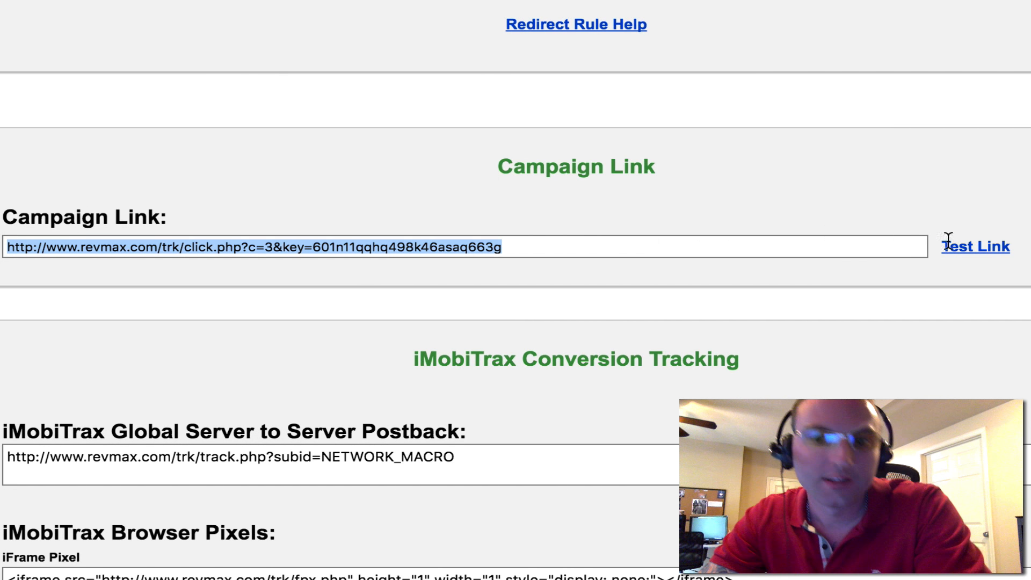
mouse_move(990, 248)
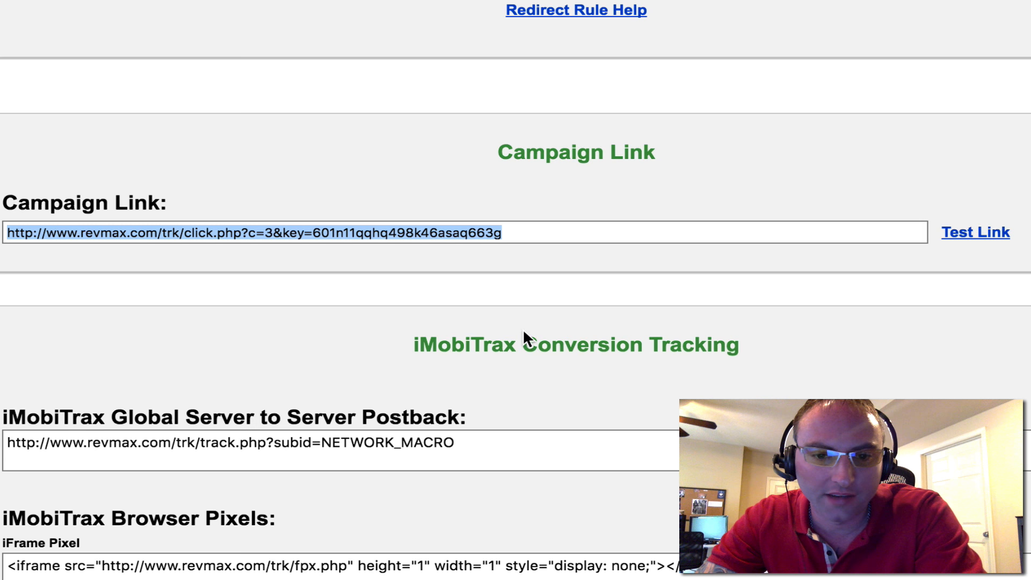
mouse_move(506, 459)
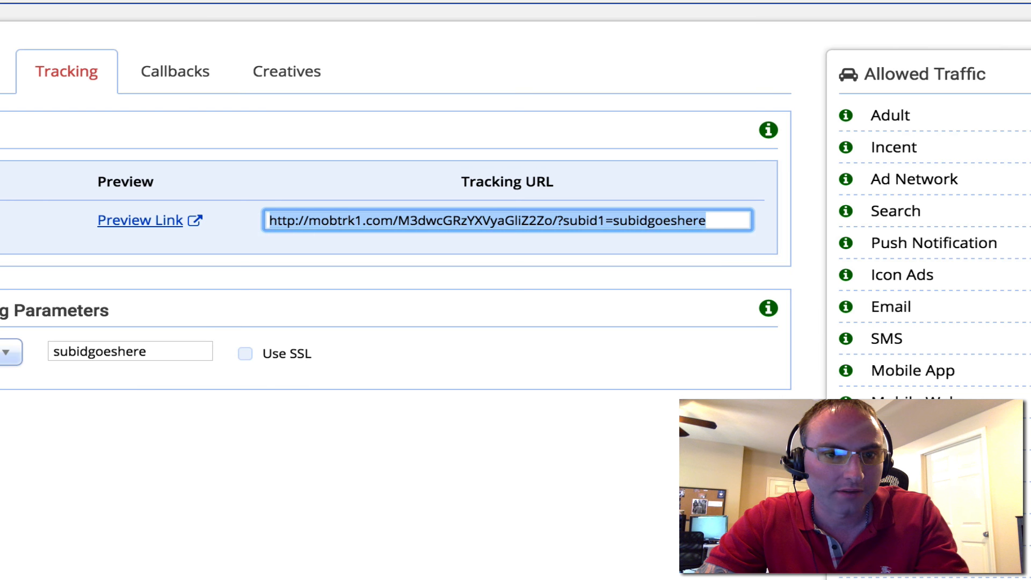
On the Callbacks tab, replace NETWORK_MACRO with {subid1} and append &amt={payout}.
left_click(174, 71)
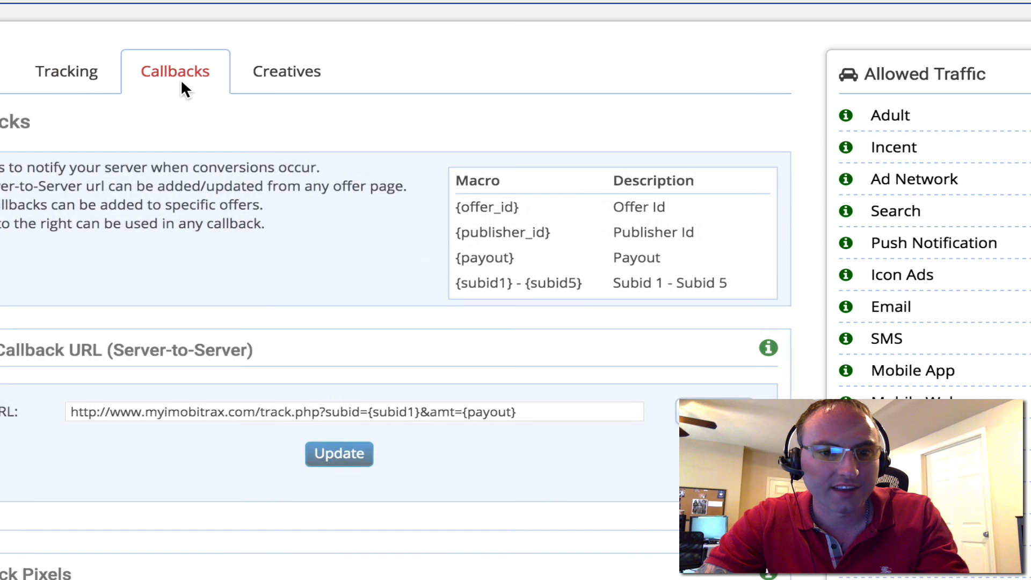
scroll("up", 3)
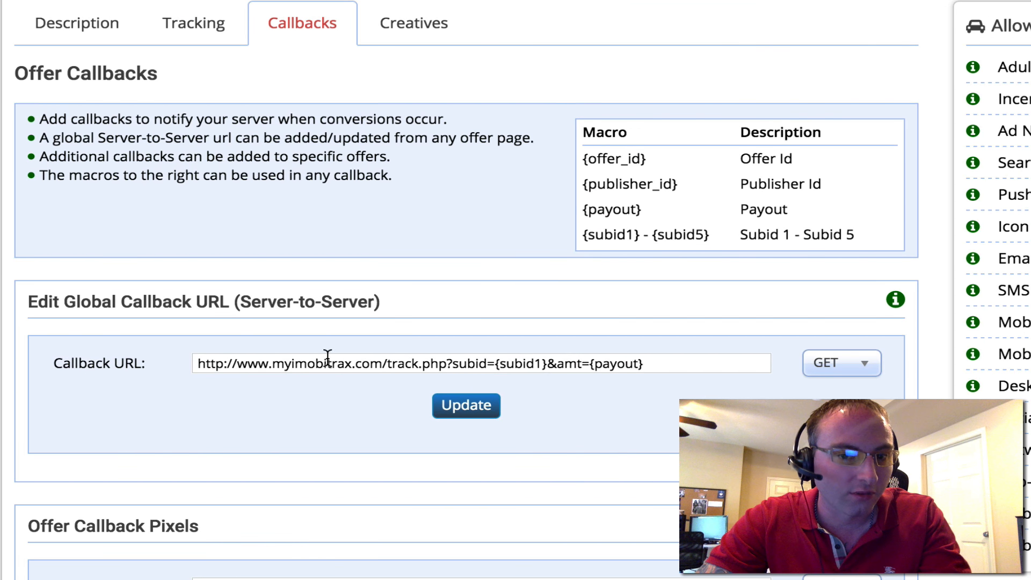
mouse_move(355, 364)
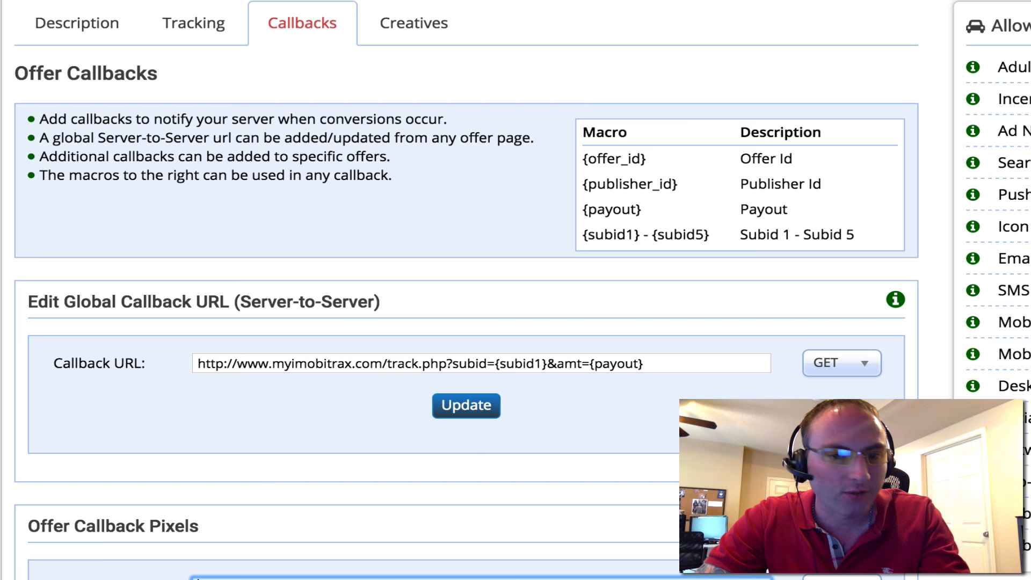
scroll("down", 3)
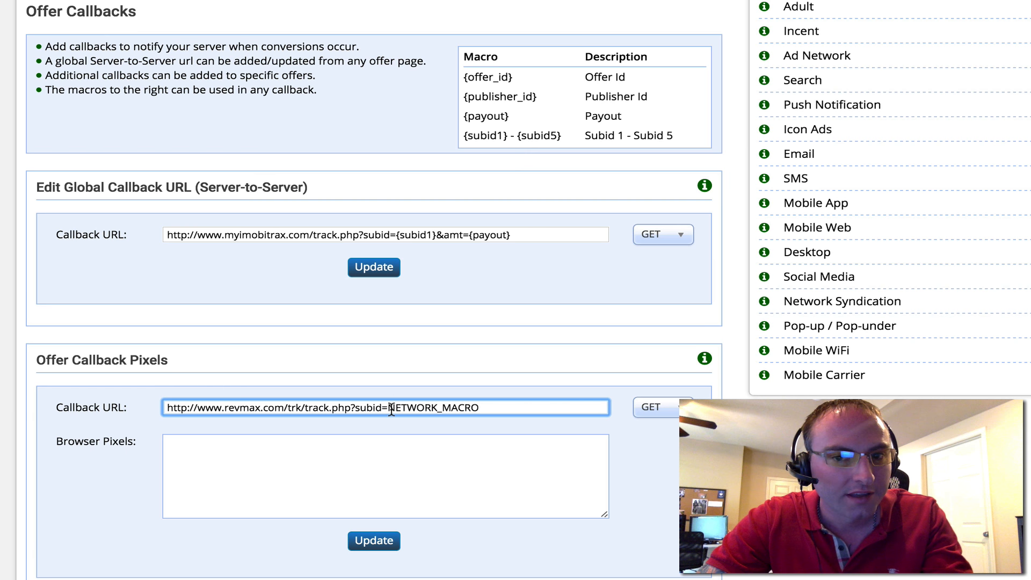
mouse_move(458, 140)
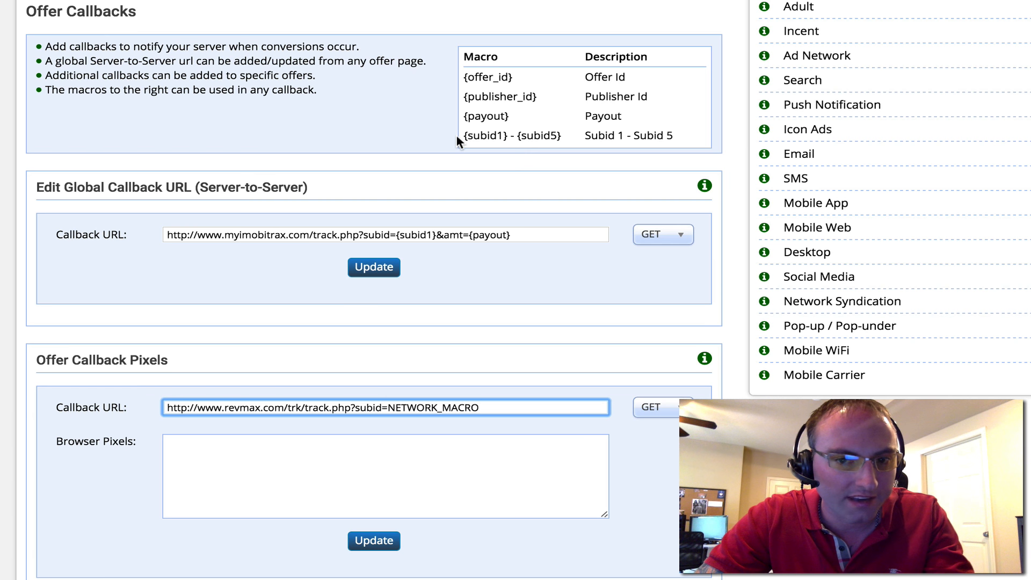
double_click(486, 136)
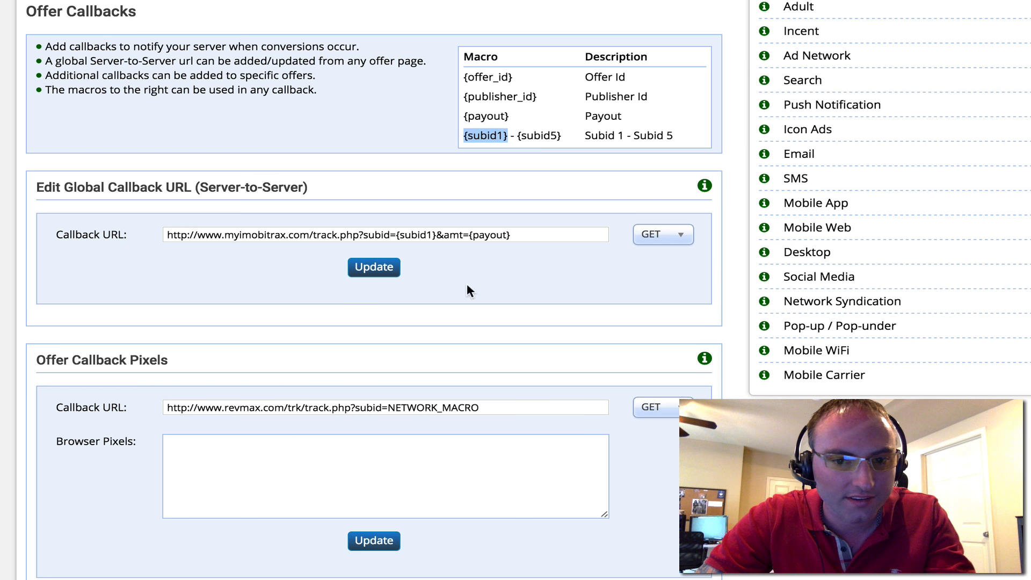
type("{subid1}")
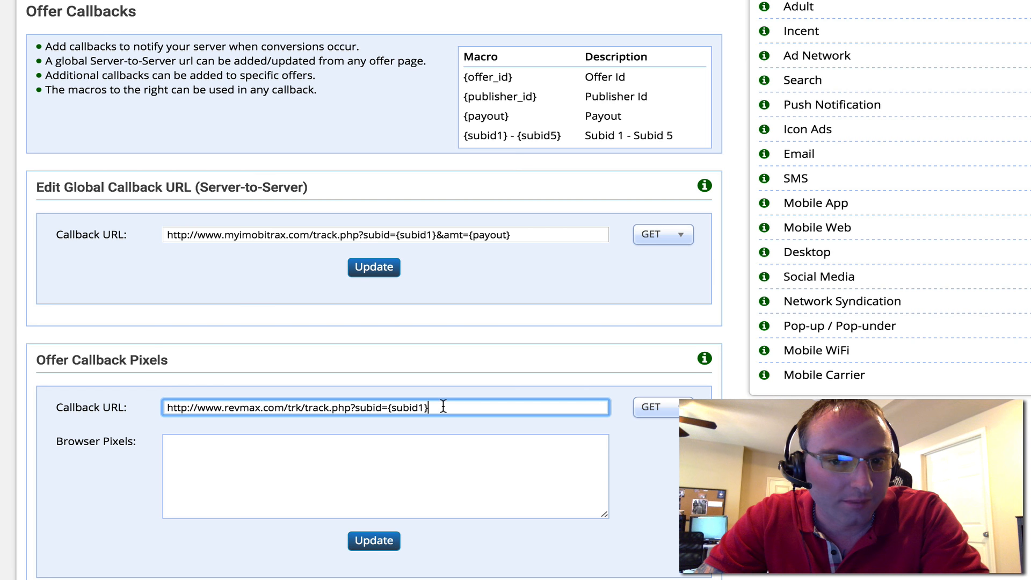
mouse_move(437, 234)
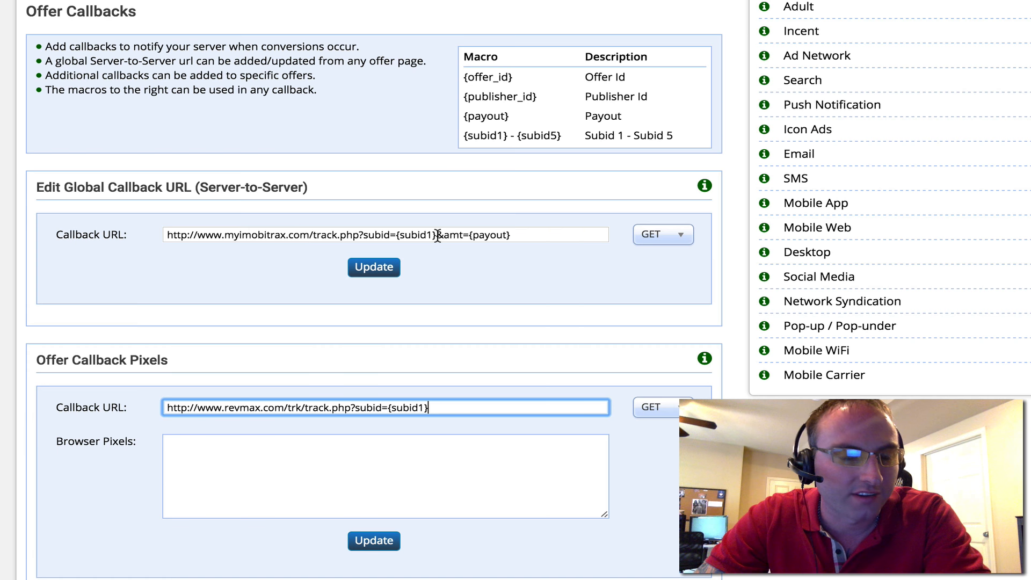
left_click(493, 235)
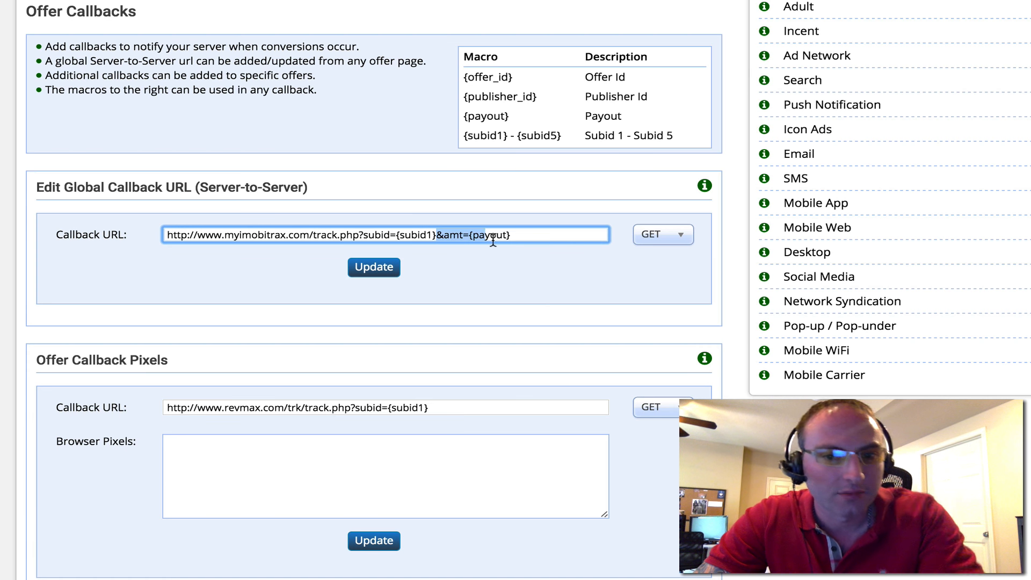
type("&amt={payout}")
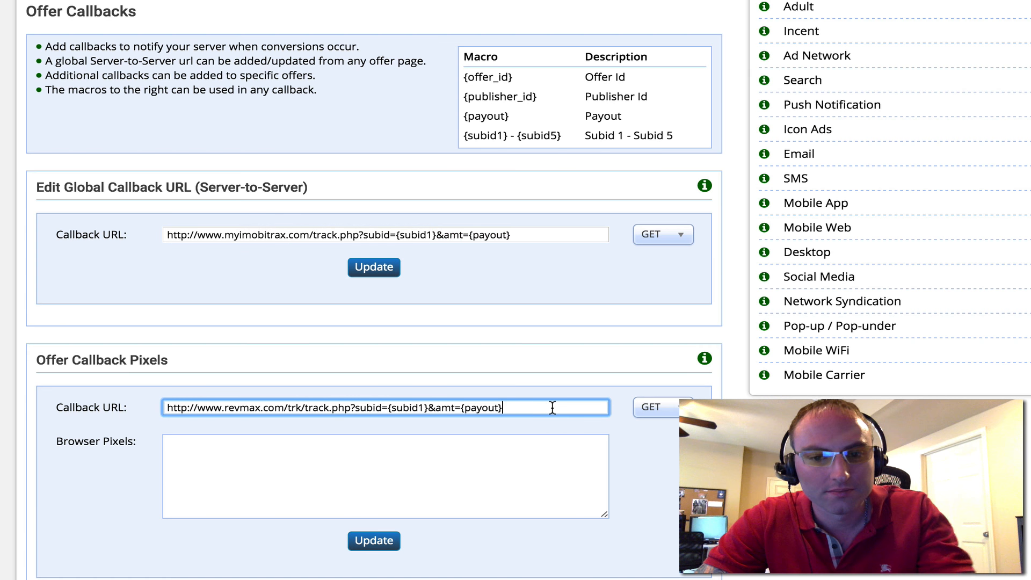
left_click(373, 540)
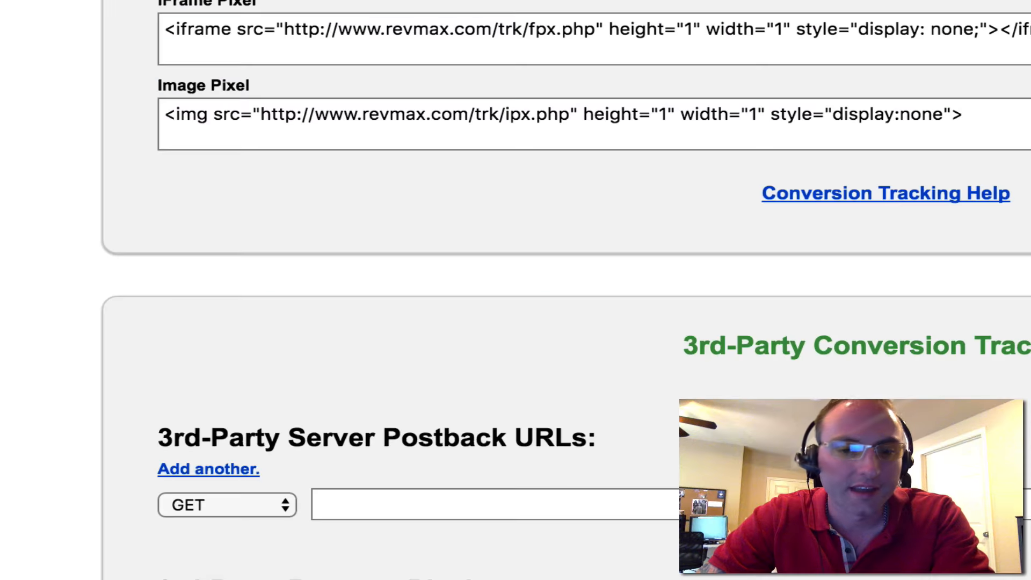
scroll("up", 3)
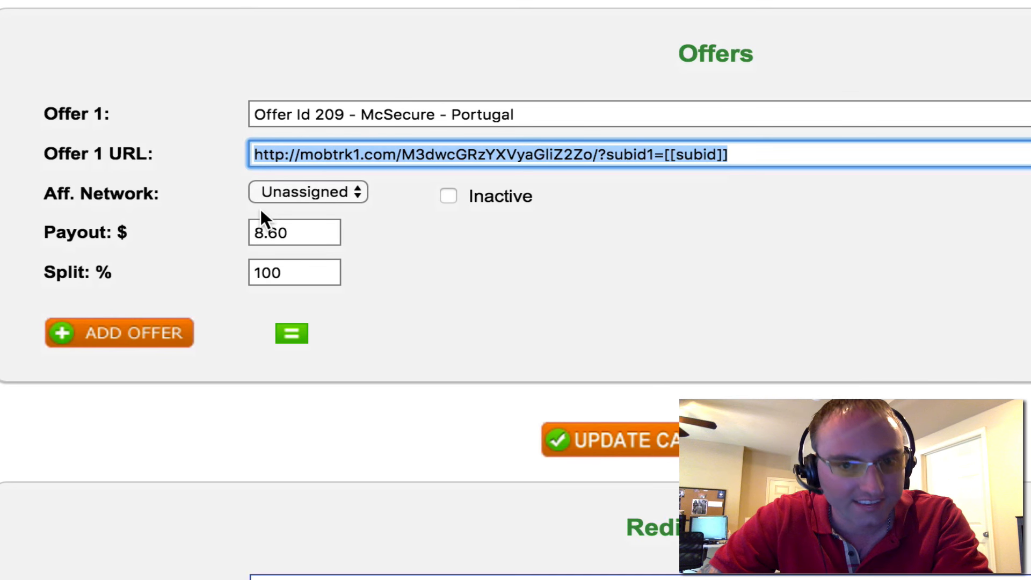
scroll("down", 3)
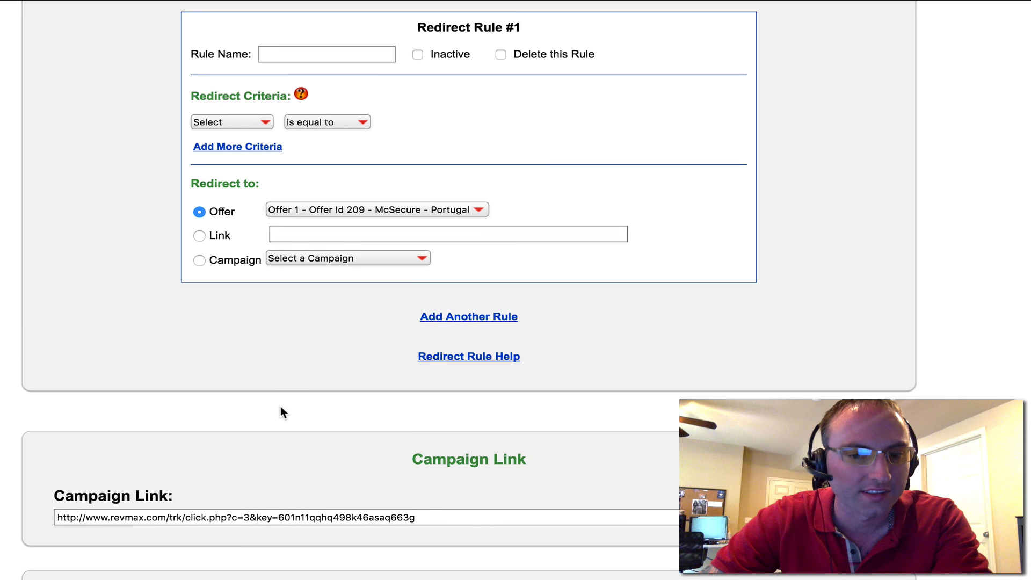
scroll("down", 3)
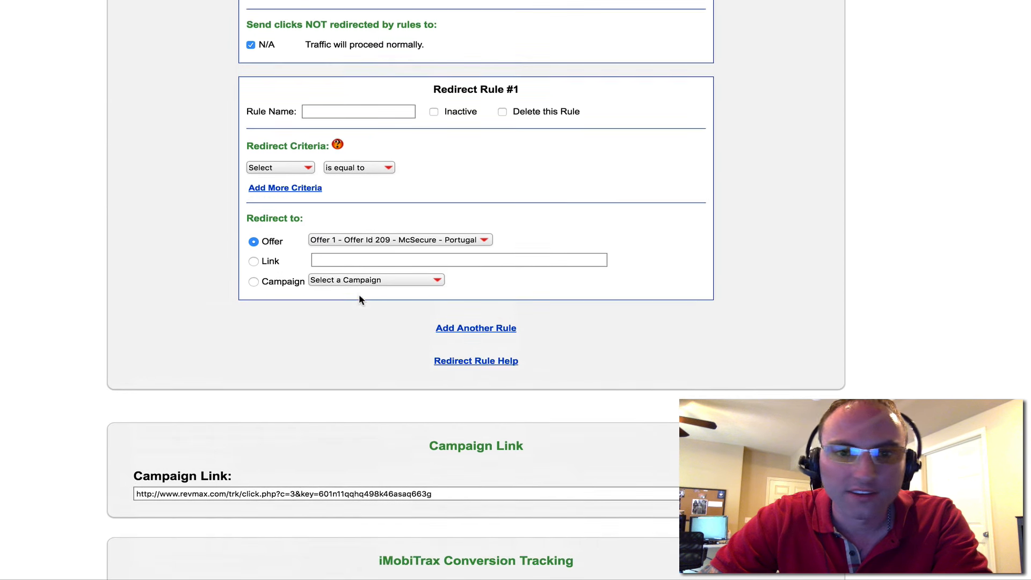
scroll("up", 3)
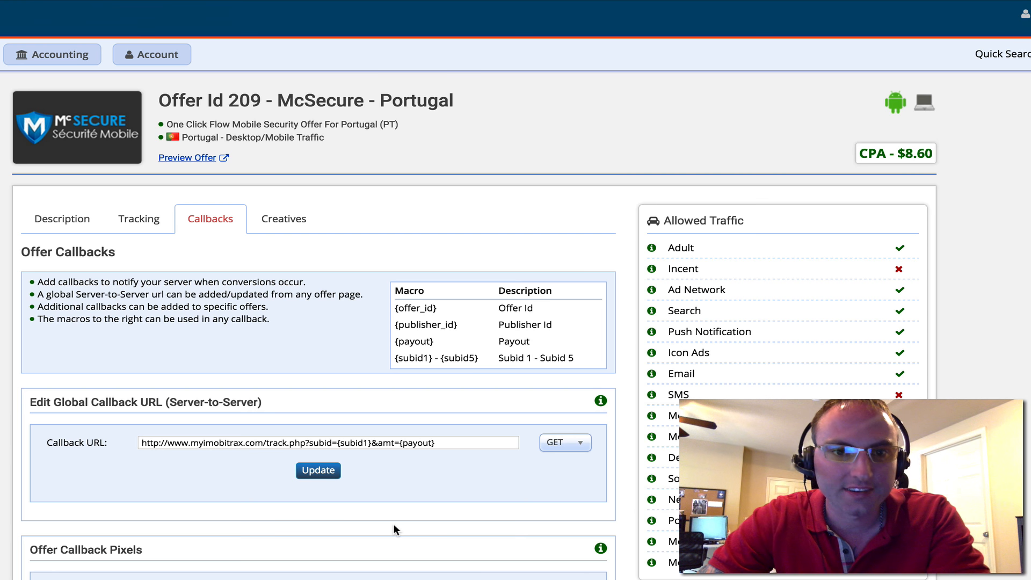
mouse_move(662, 409)
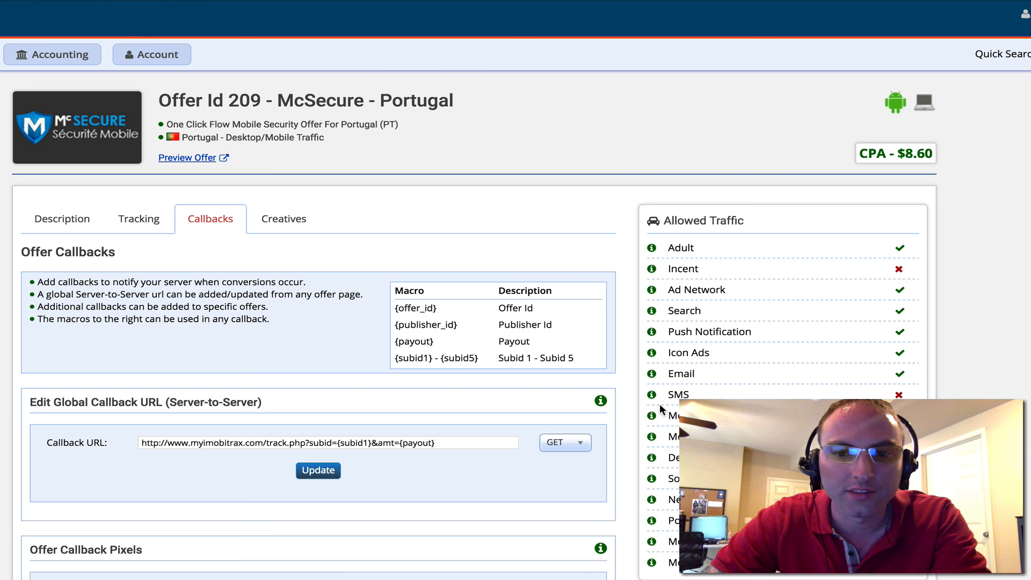